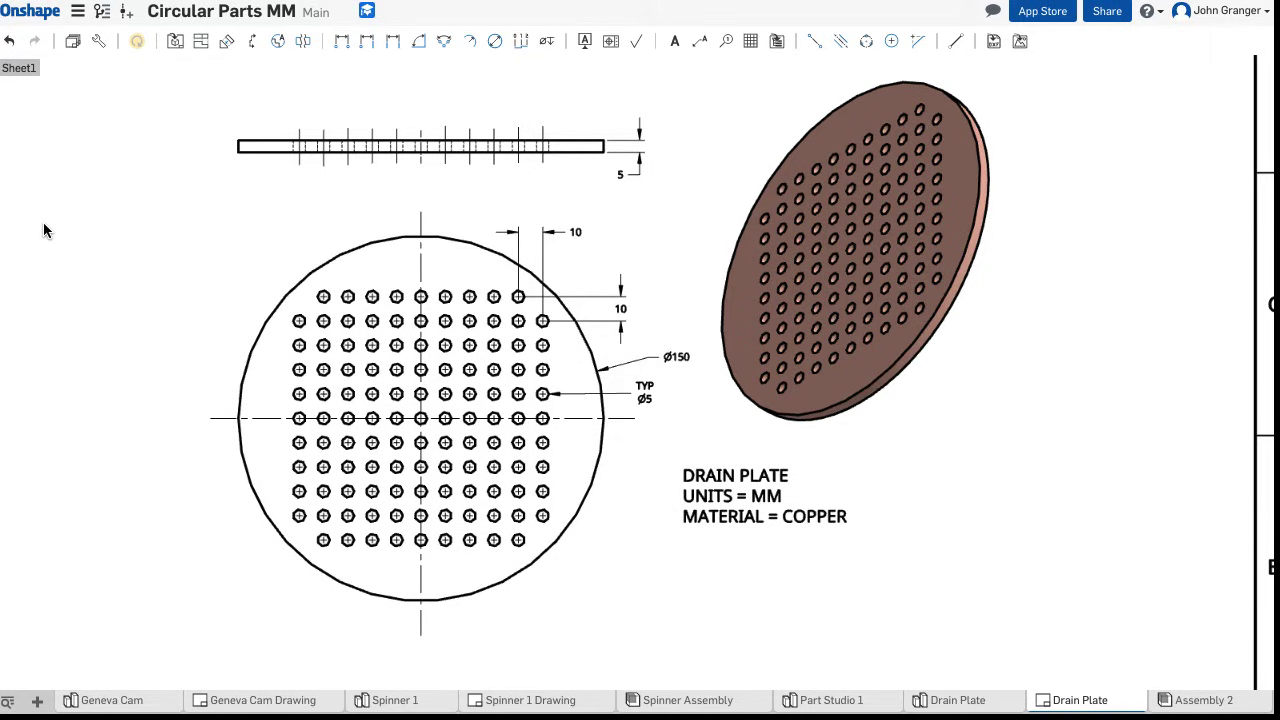
Create a new Part Studio 2 in the Circular Parts MM document
{"action": "left_click", "coordinate": [1104, 700]}
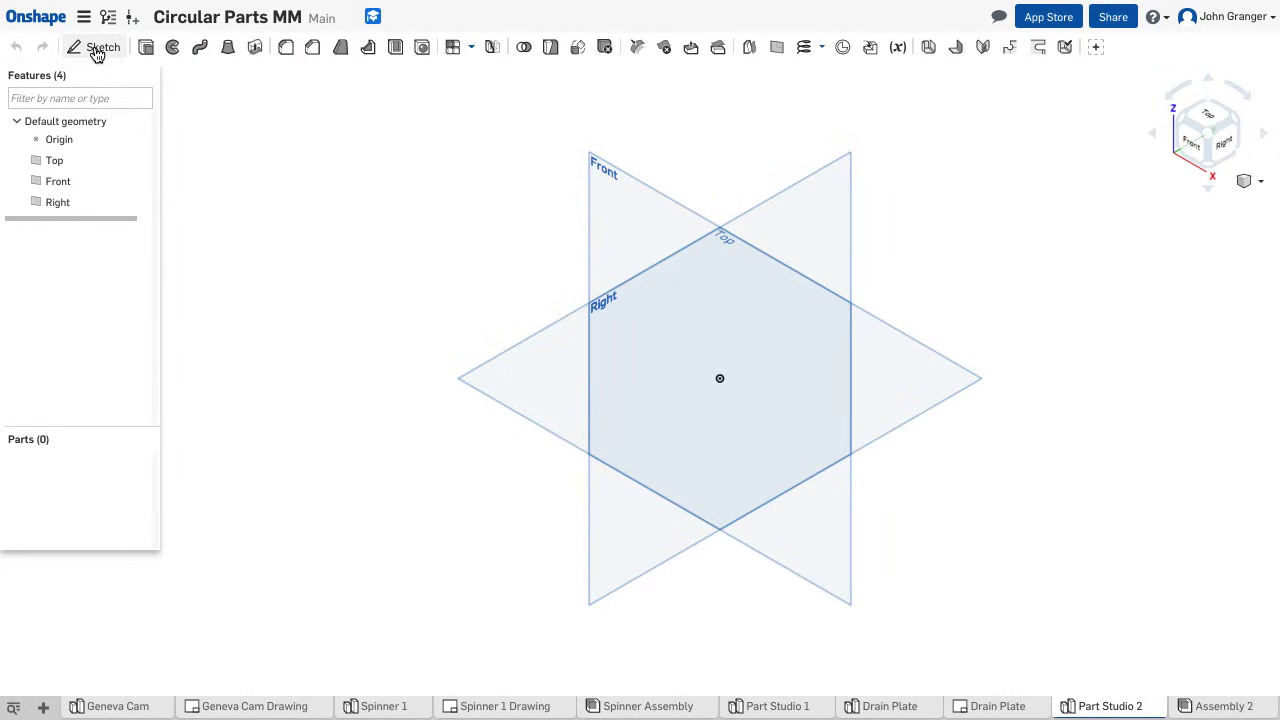
Begin Sketch 1 on the Top plane, viewed normal to the sketch plane
{"action": "left_click", "coordinate": [96, 48]}
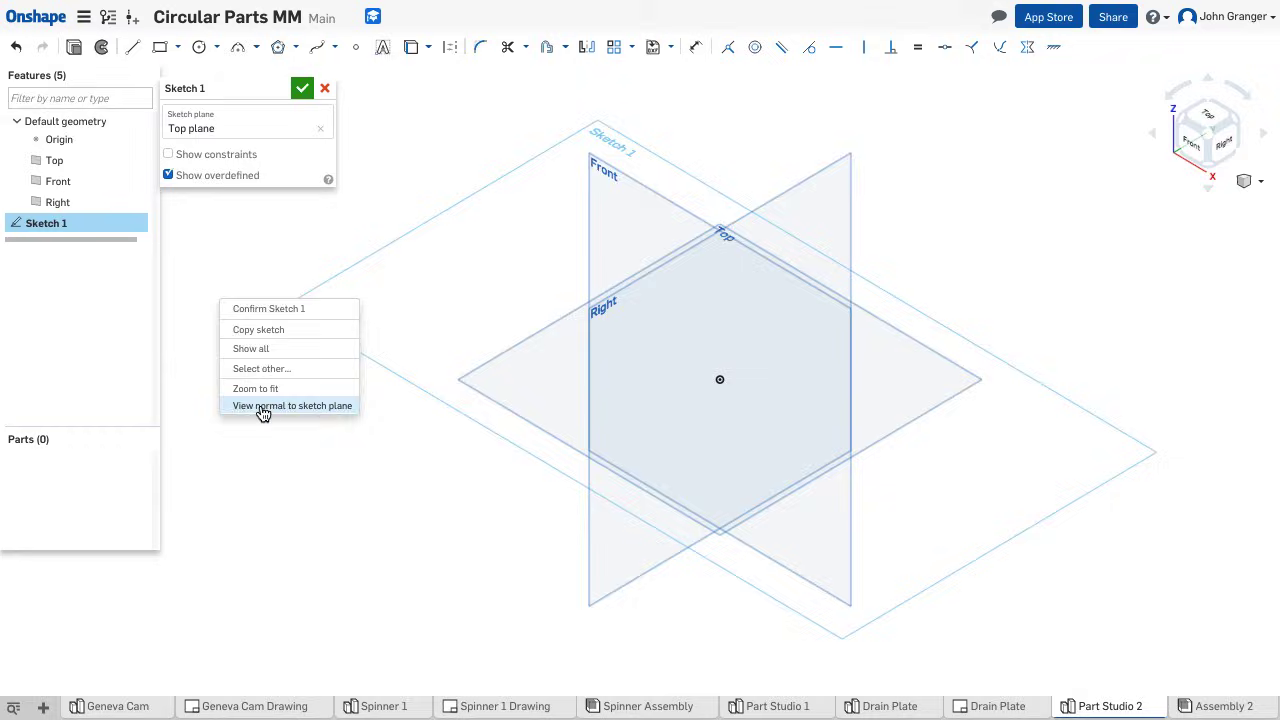
{"action": "left_click", "coordinate": [292, 404]}
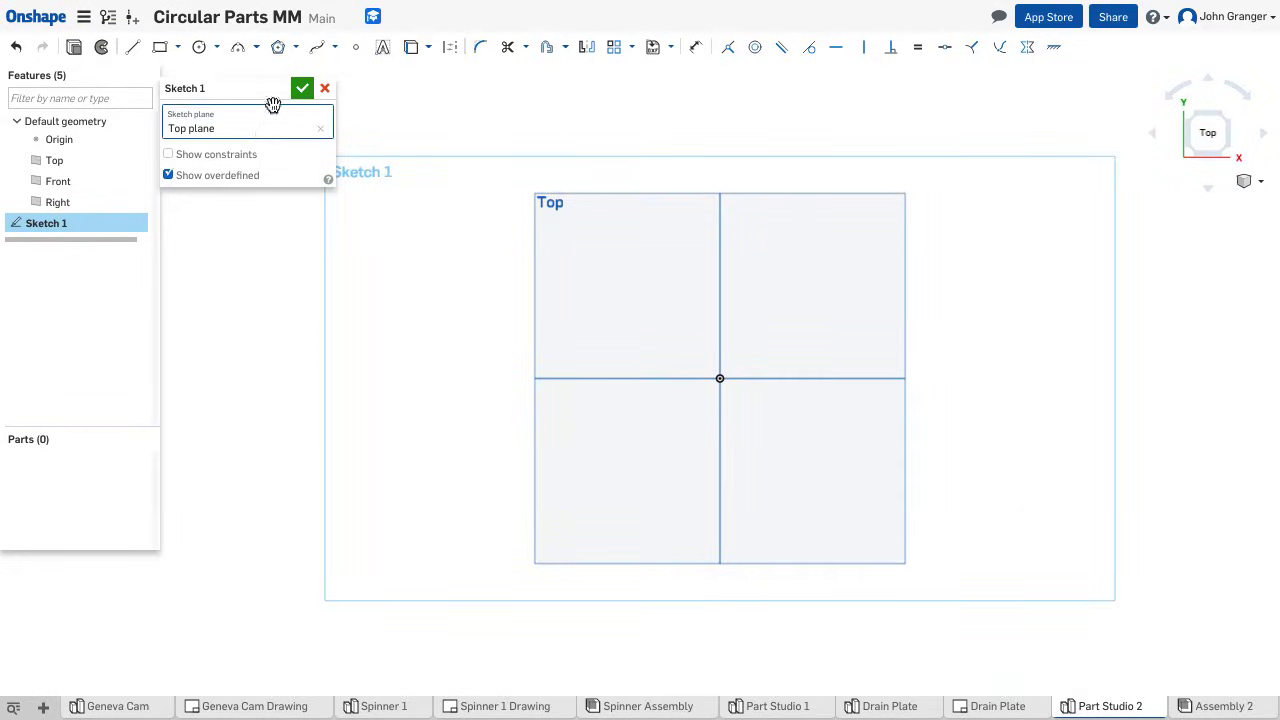
{"action": "mouse_move", "coordinate": [198, 48]}
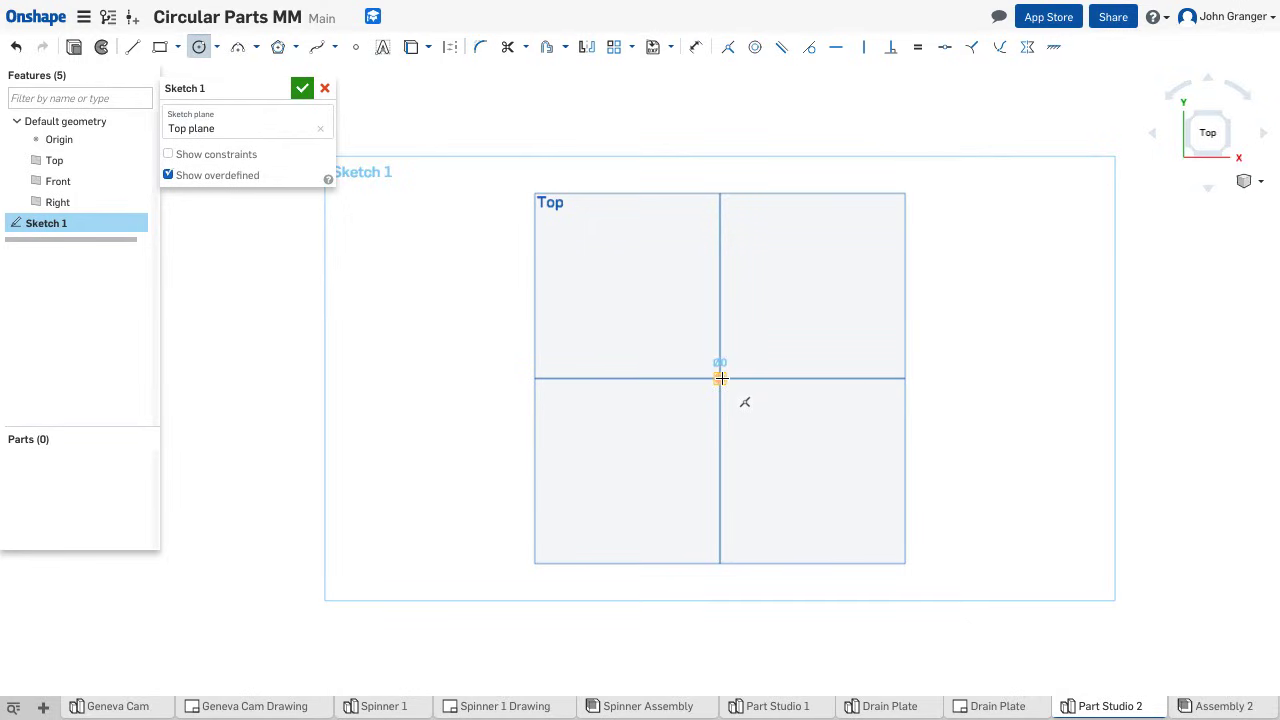
Draw two concentric circles at the origin, dimensioned Ø150 for the plate and Ø5 for the hole
{"action": "left_click_drag", "start_coordinate": [720, 378], "coordinate": [856, 304]}
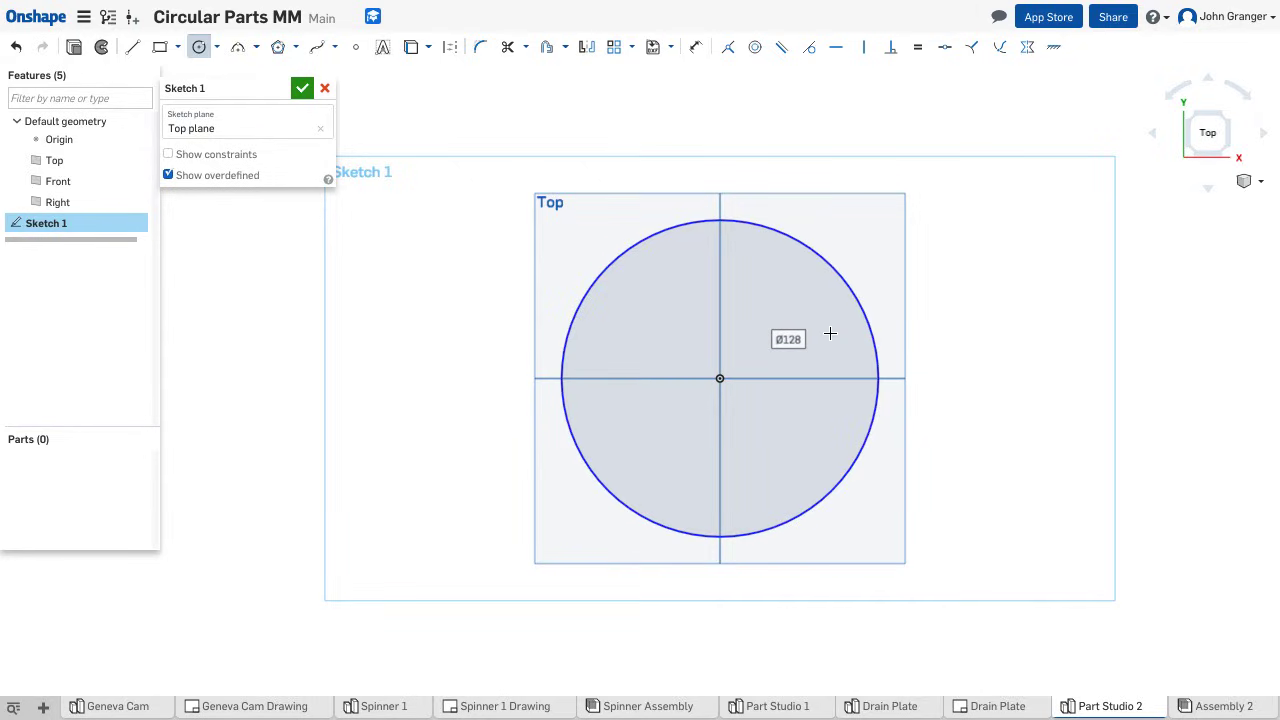
{"action": "type", "text": "150"}
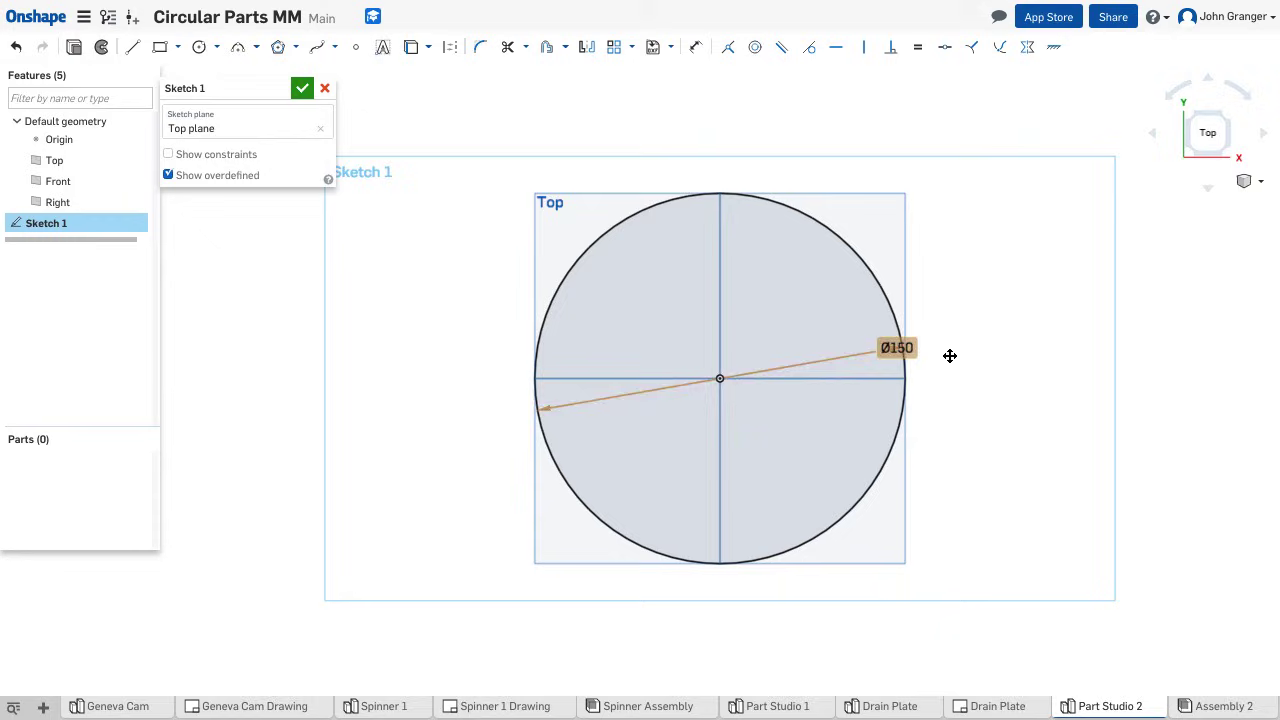
{"action": "left_click_drag", "start_coordinate": [896, 348], "coordinate": [1016, 376]}
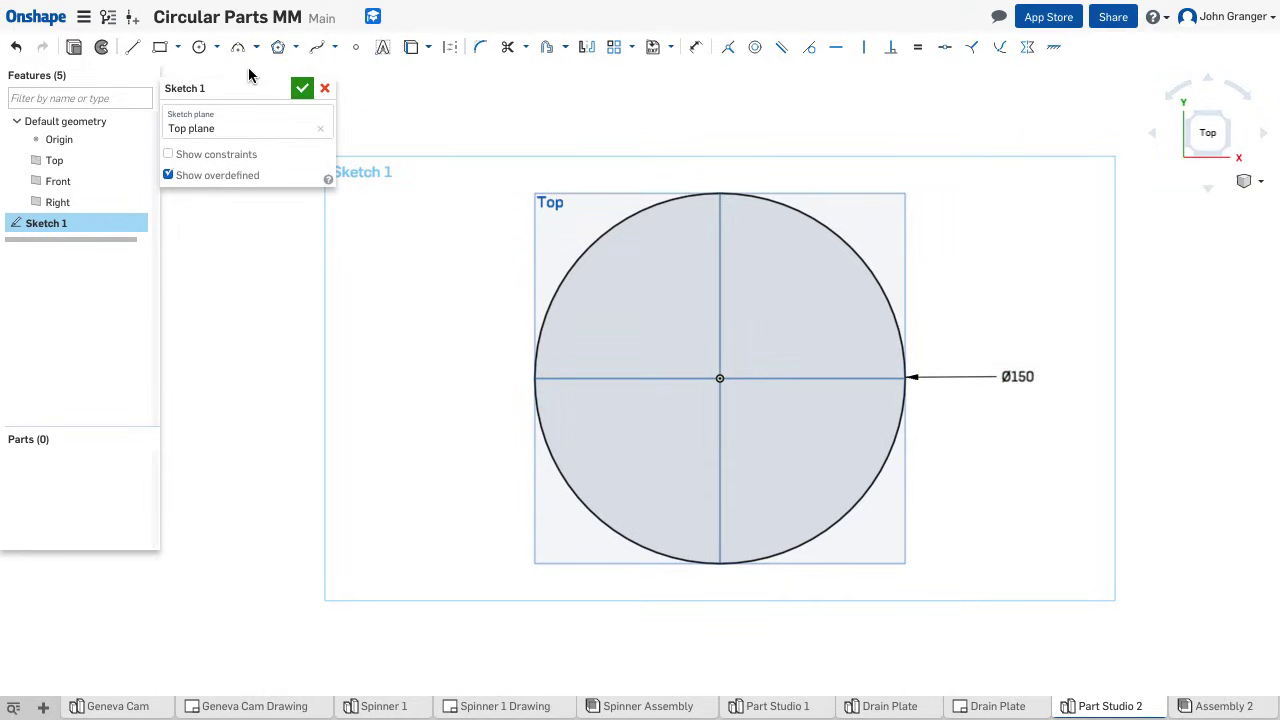
{"action": "left_click", "coordinate": [200, 48]}
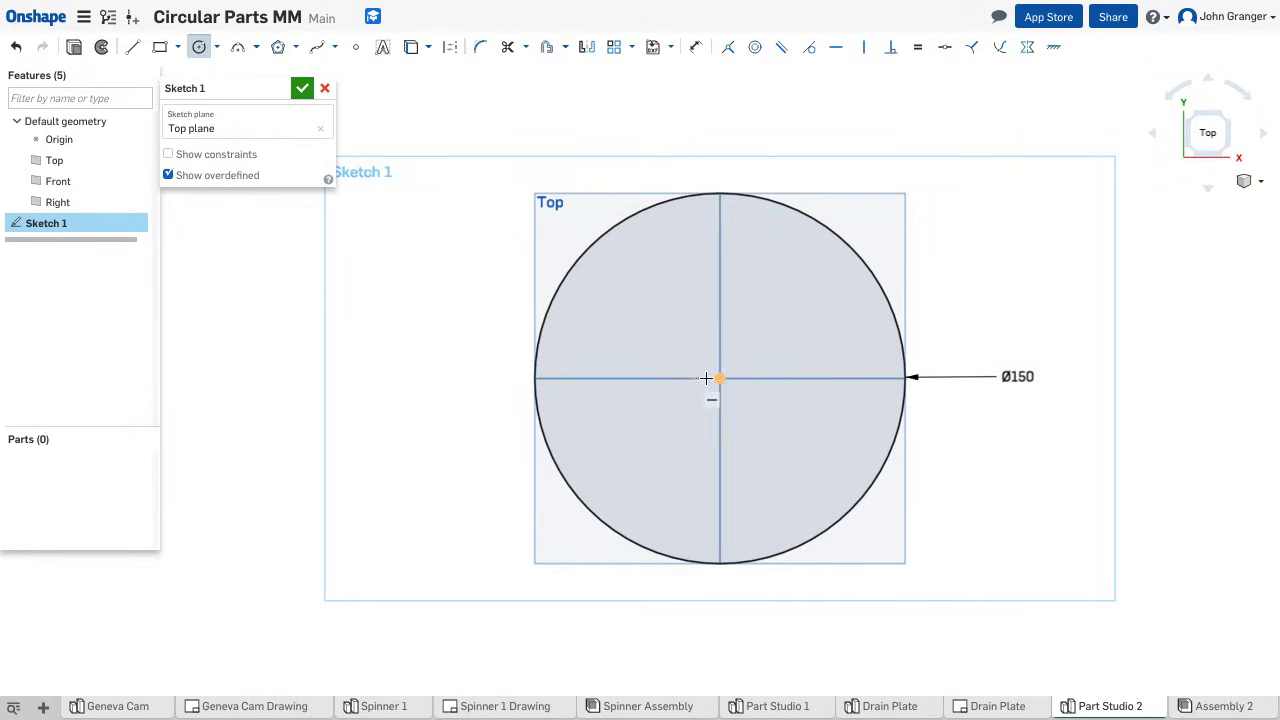
{"action": "mouse_move", "coordinate": [724, 376]}
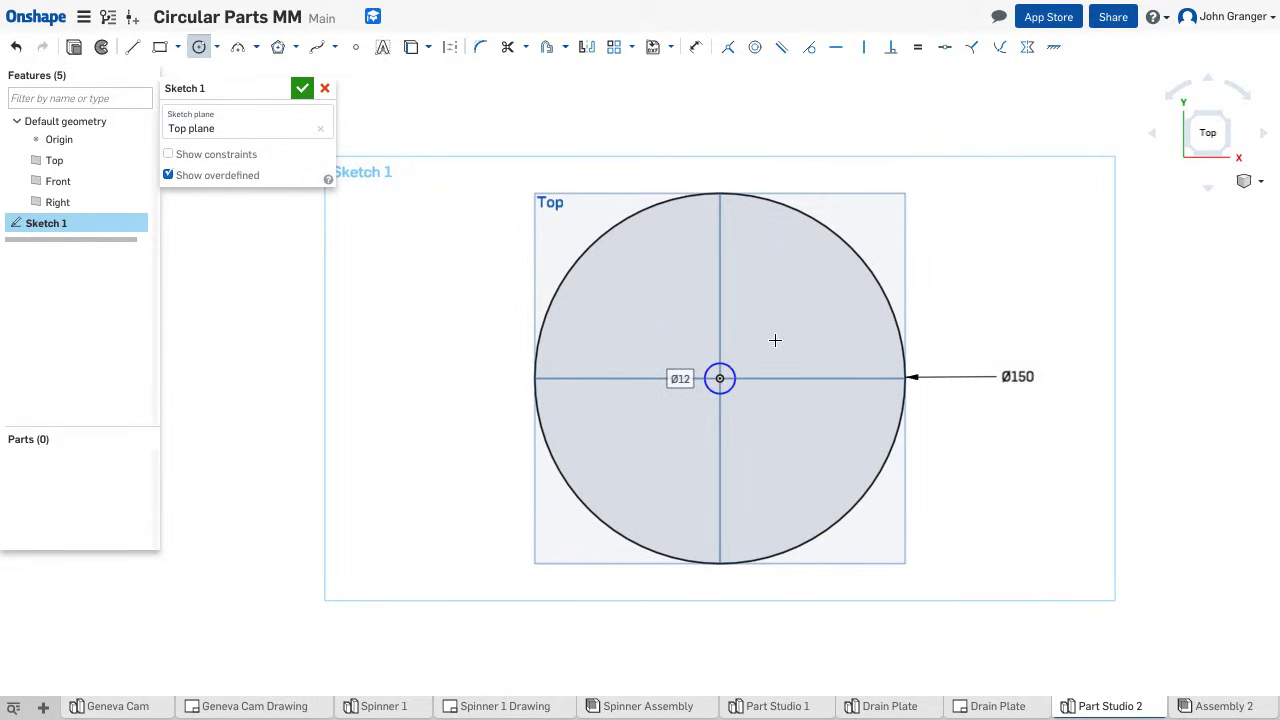
{"action": "double_click", "coordinate": [680, 380]}
{"action": "type", "text": "Ø5"}
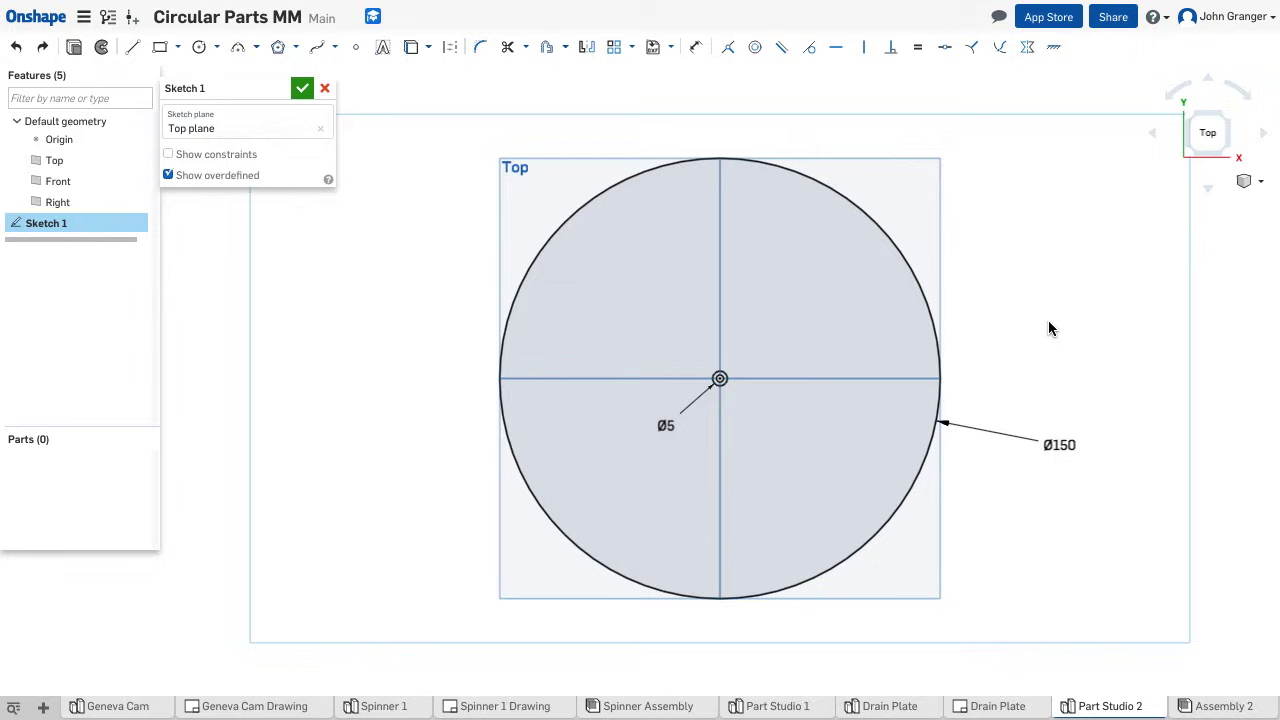
{"action": "mouse_move", "coordinate": [652, 112]}
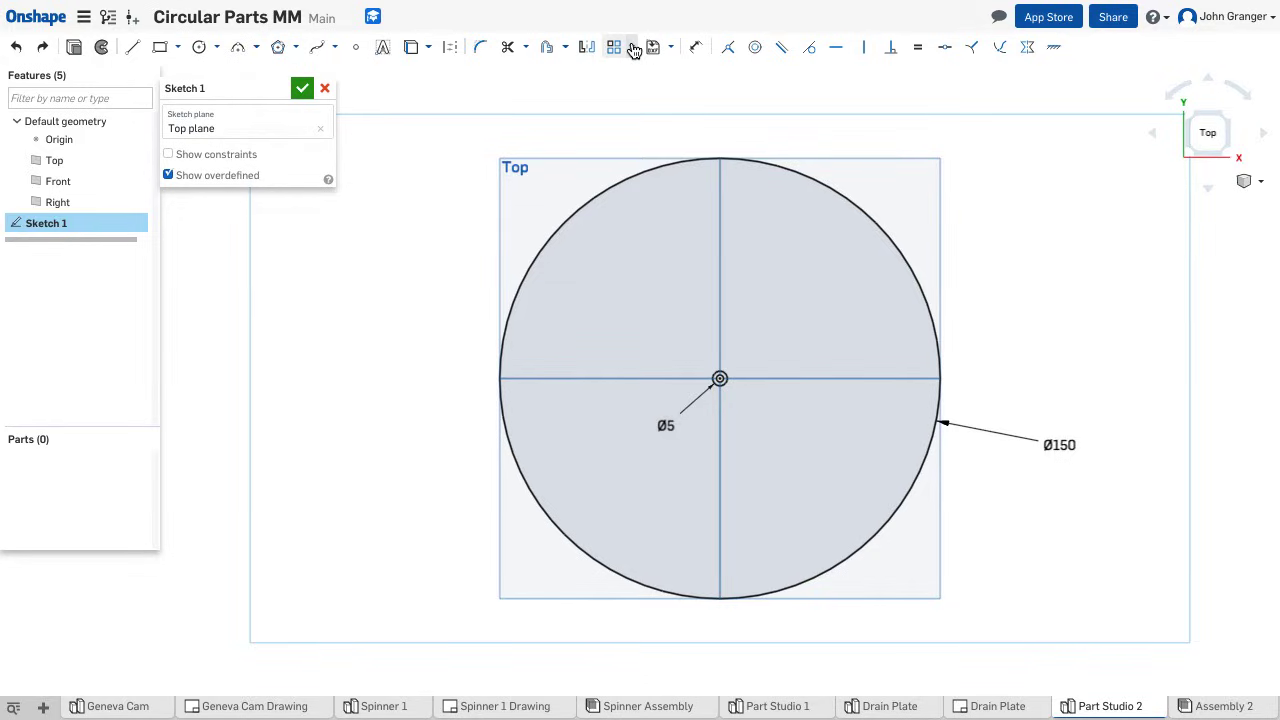
Linear-pattern the Ø5 circle six by six at 10 mm spacing over one quarter
{"action": "left_click", "coordinate": [636, 48]}
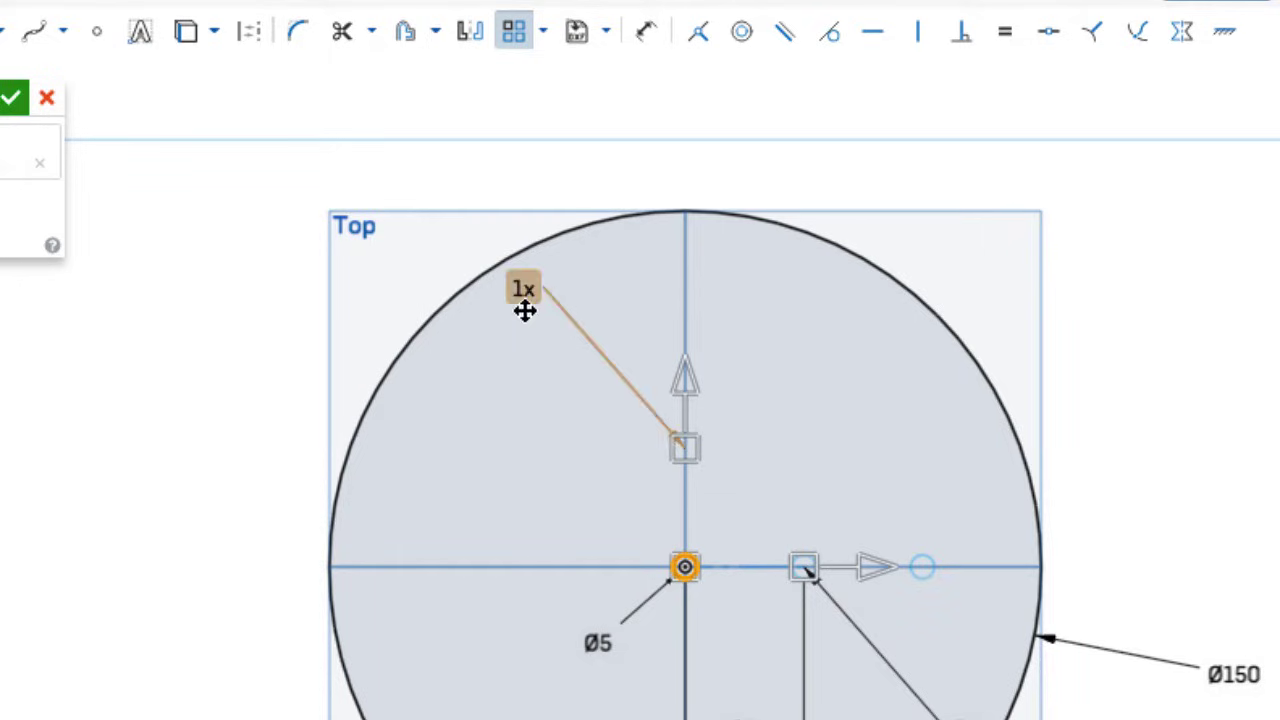
{"action": "mouse_move", "coordinate": [528, 308]}
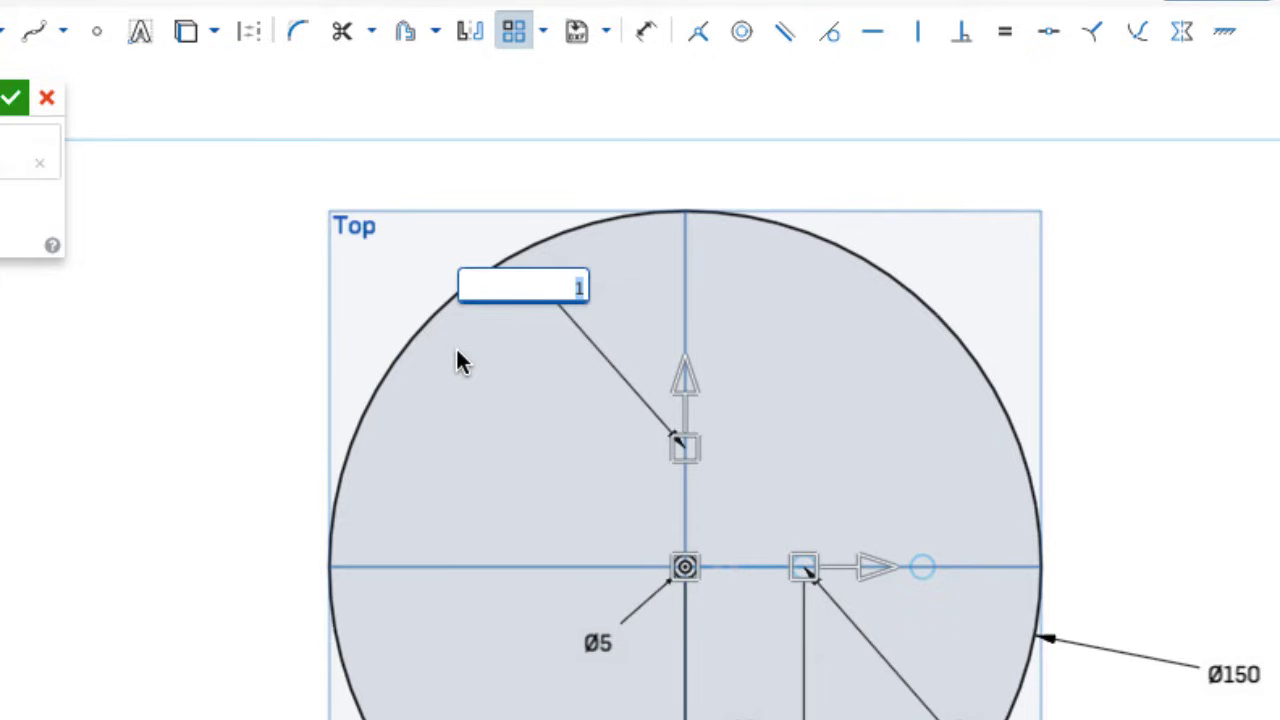
{"action": "type", "text": "6x"}
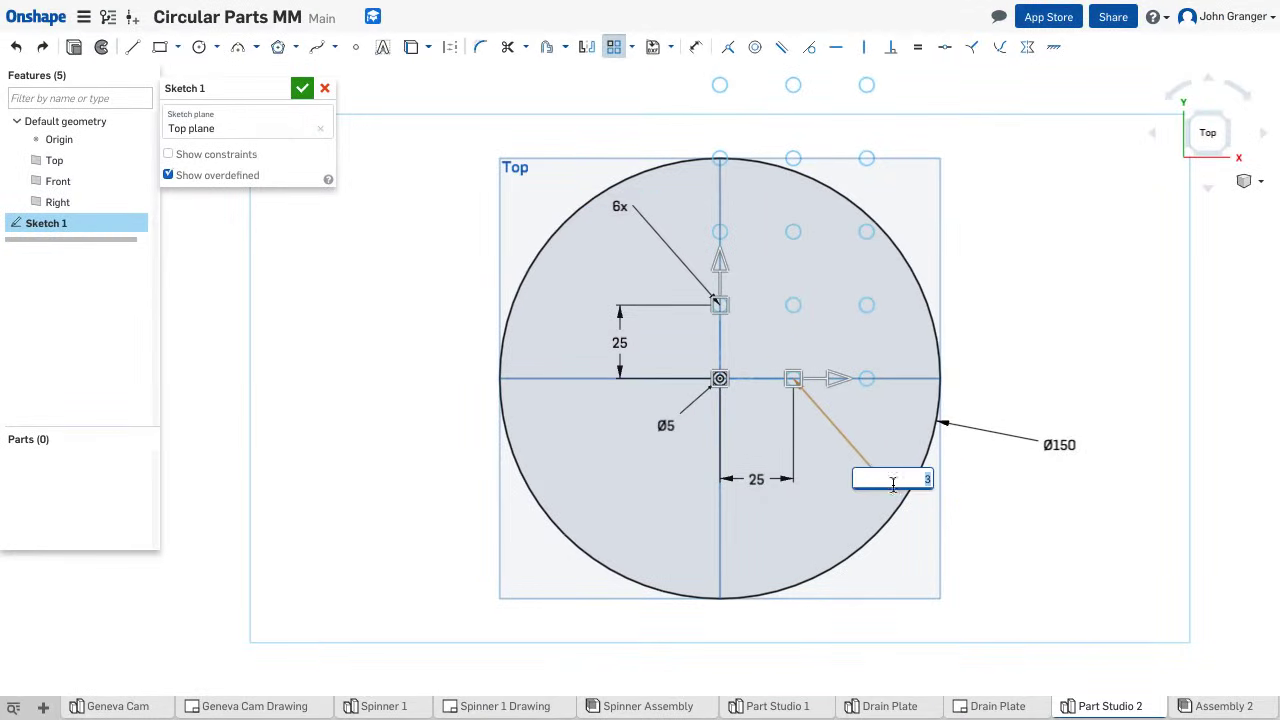
{"action": "type", "text": "6"}
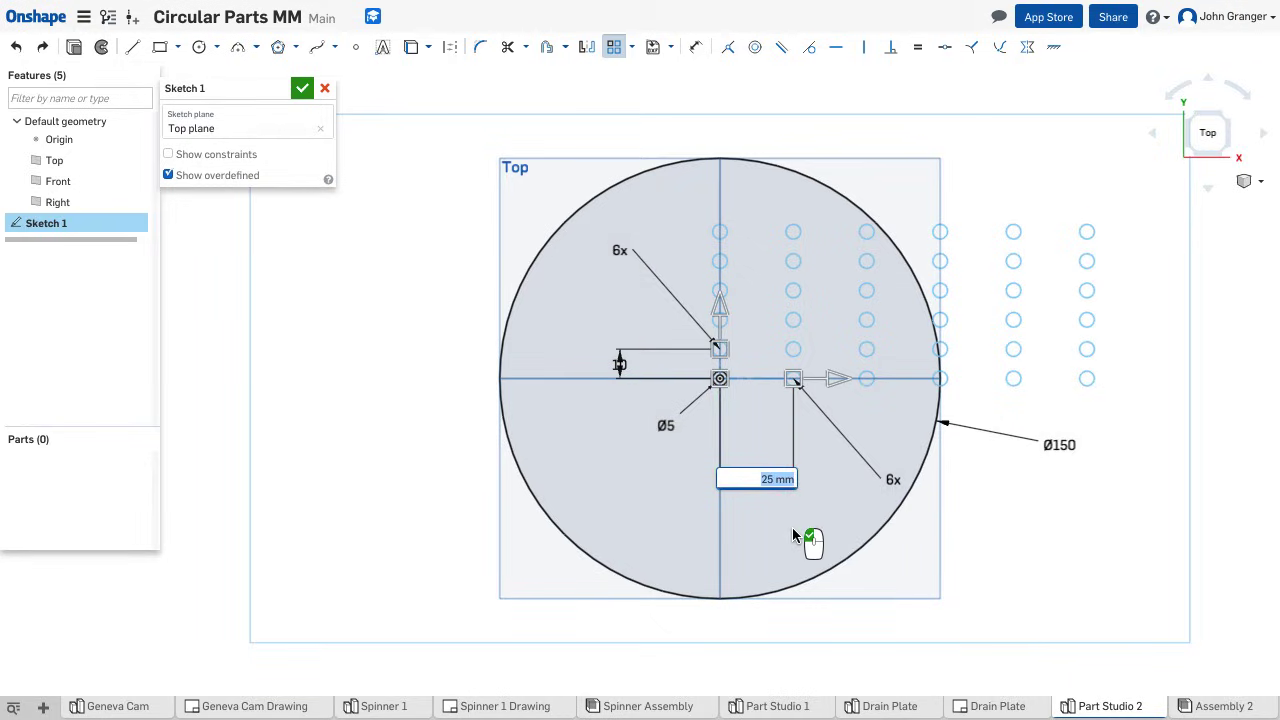
{"action": "type", "text": "10"}
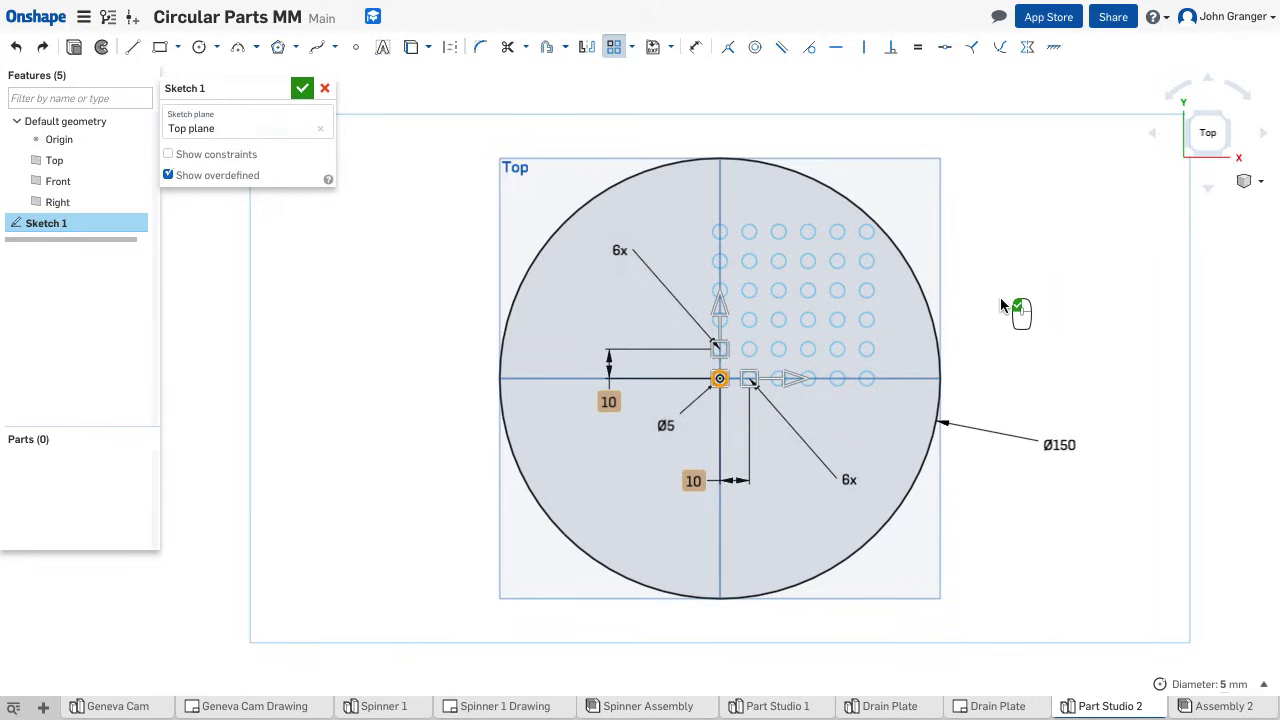
{"action": "mouse_move", "coordinate": [1004, 306]}
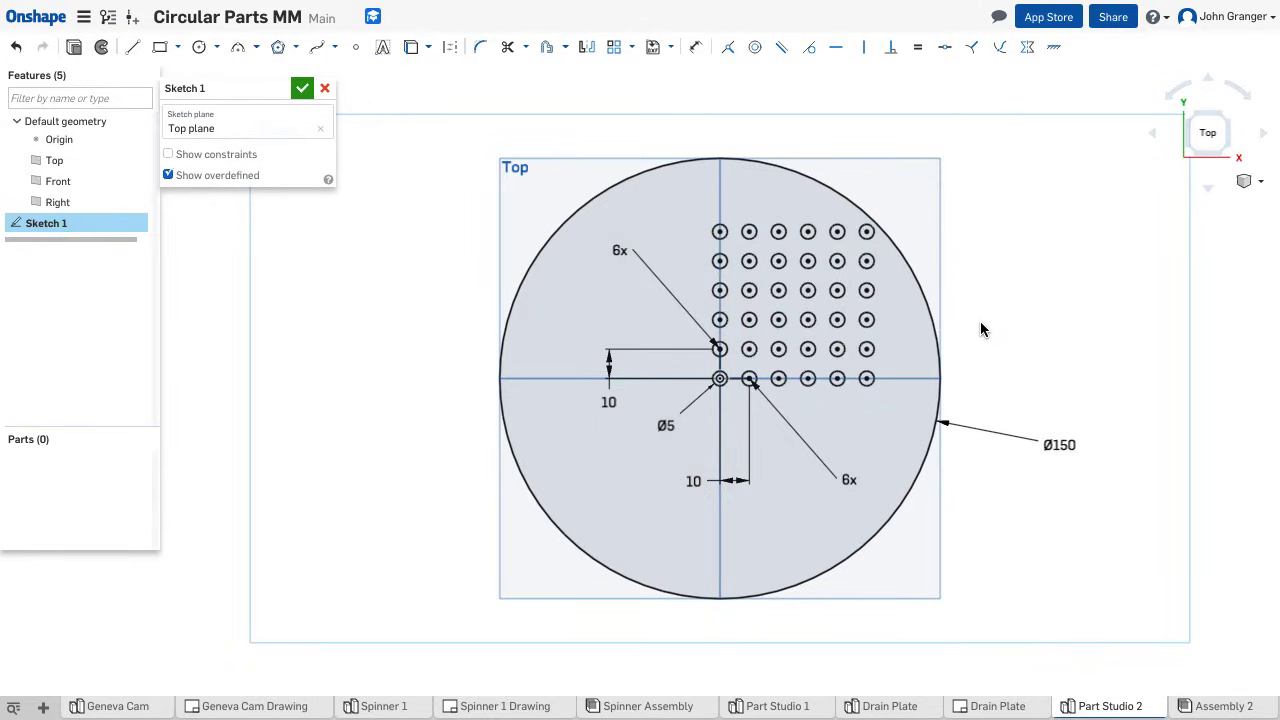
{"action": "mouse_move", "coordinate": [1016, 296]}
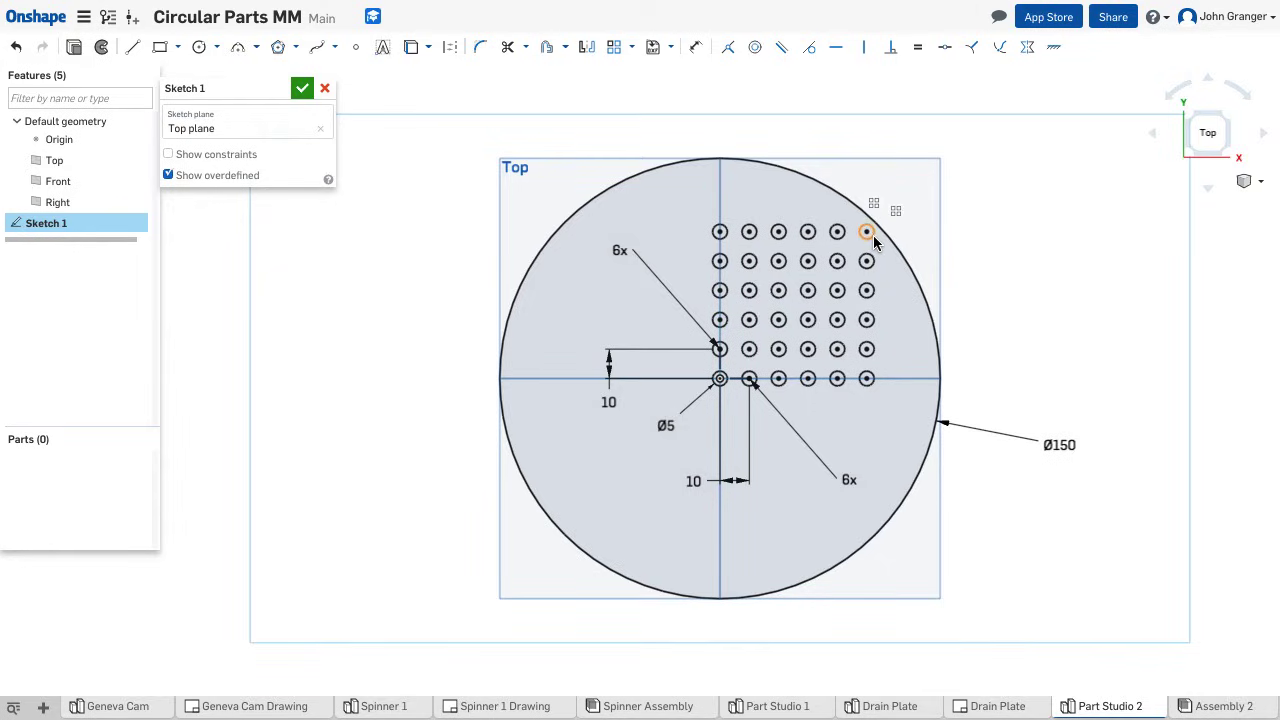
{"action": "mouse_move", "coordinate": [1008, 276]}
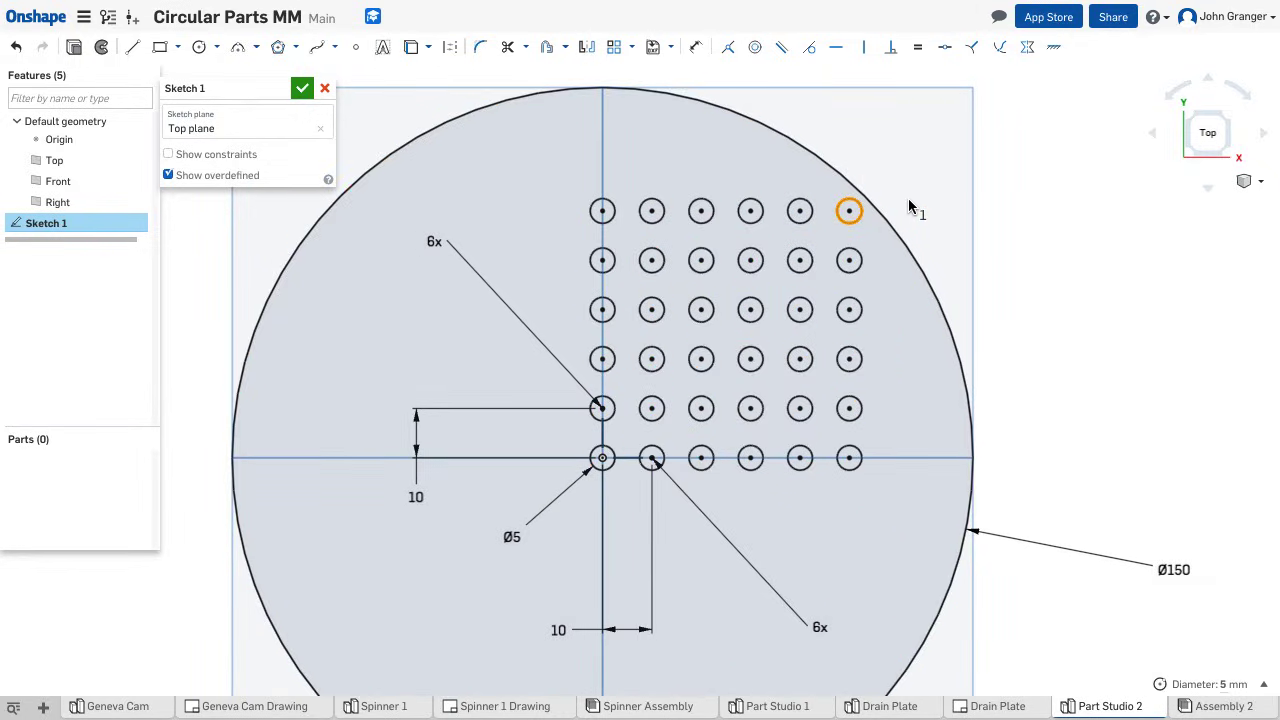
{"action": "right_click", "coordinate": [848, 212]}
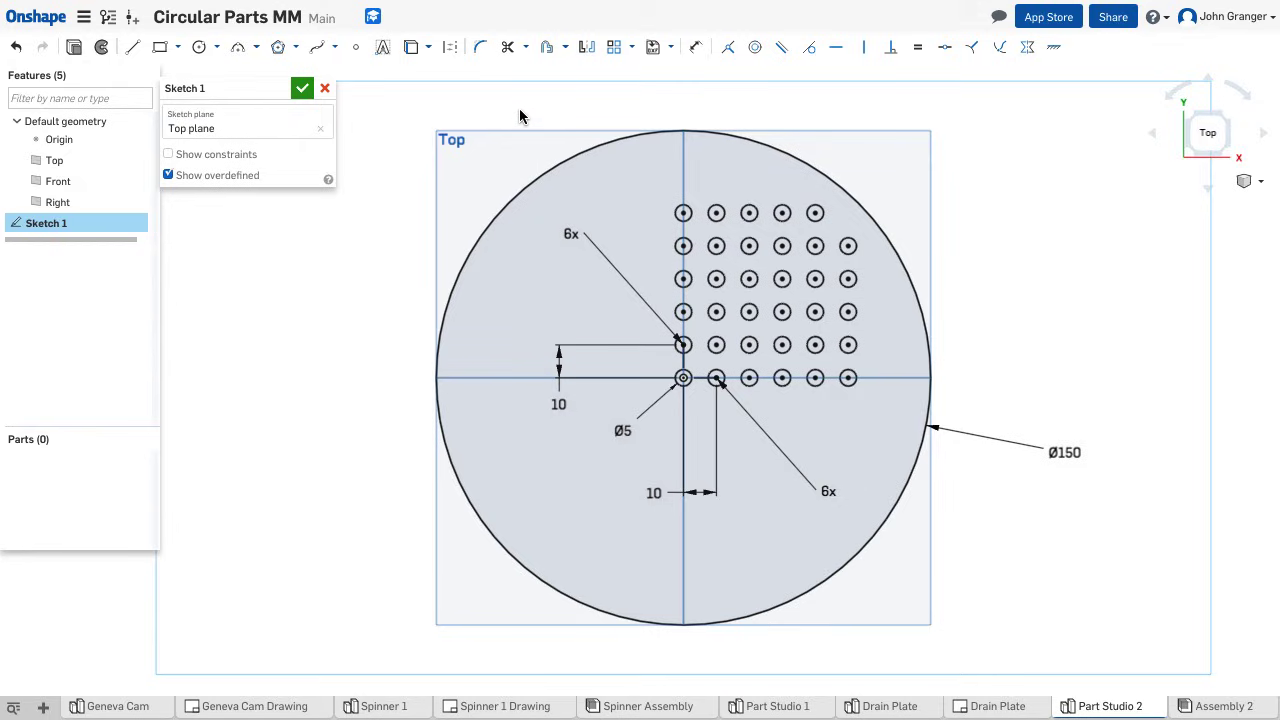
{"action": "mouse_move", "coordinate": [384, 94]}
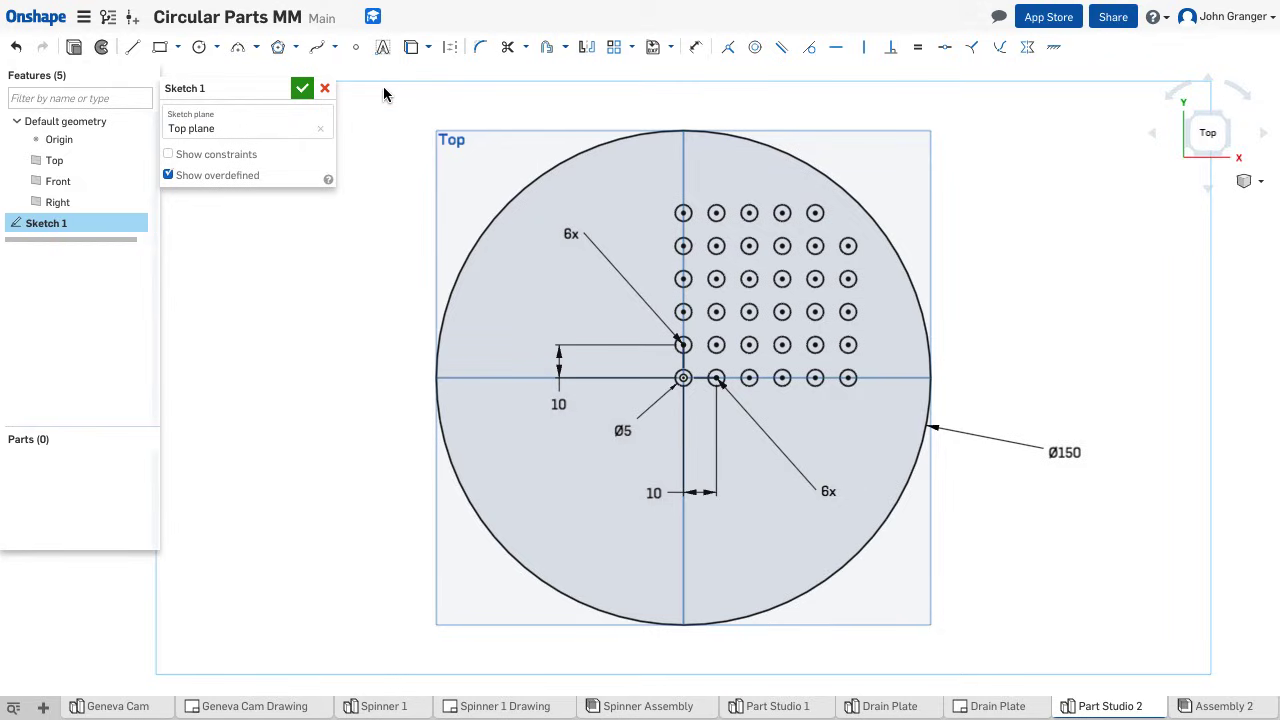
{"action": "mouse_move", "coordinate": [130, 48]}
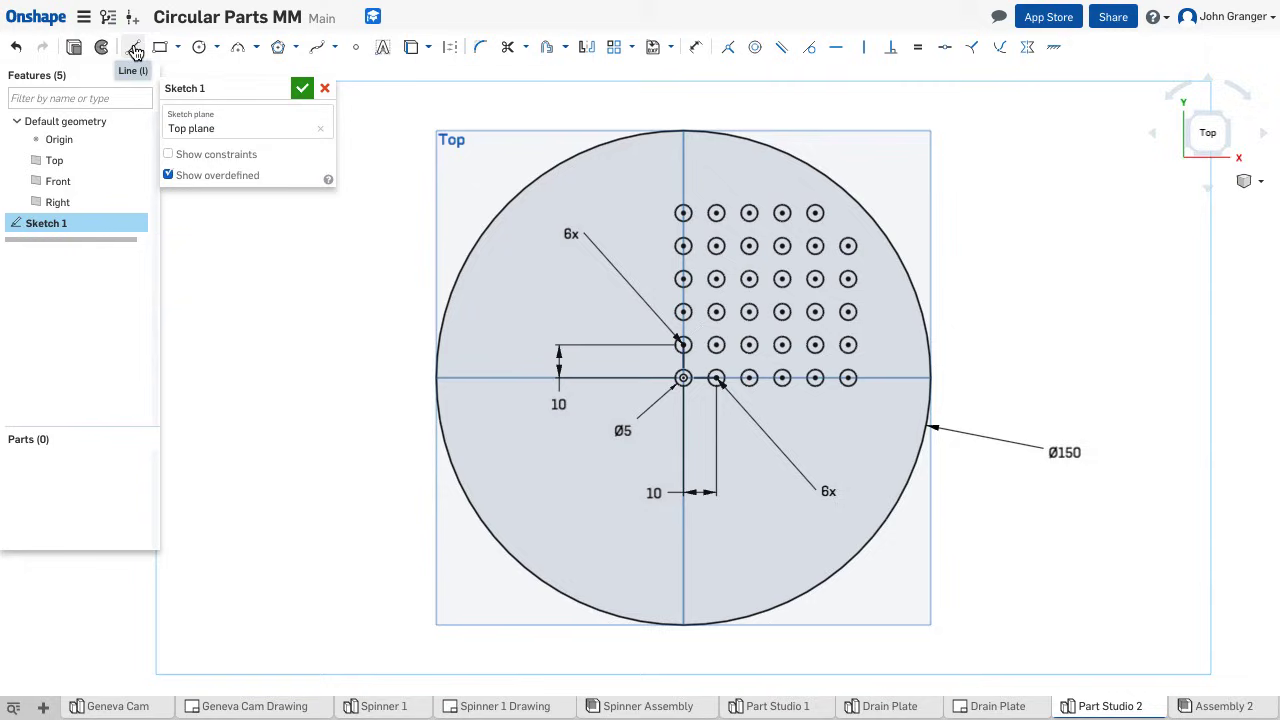
{"action": "mouse_move", "coordinate": [450, 48]}
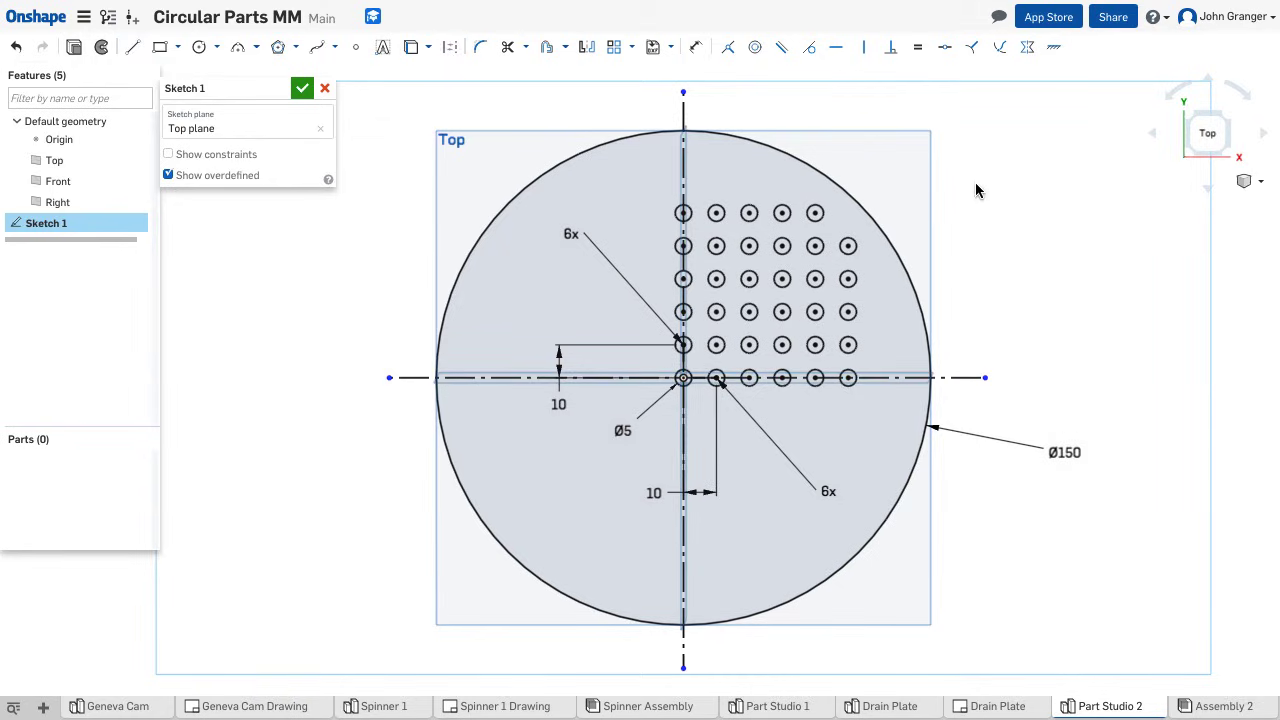
{"action": "mouse_move", "coordinate": [580, 76]}
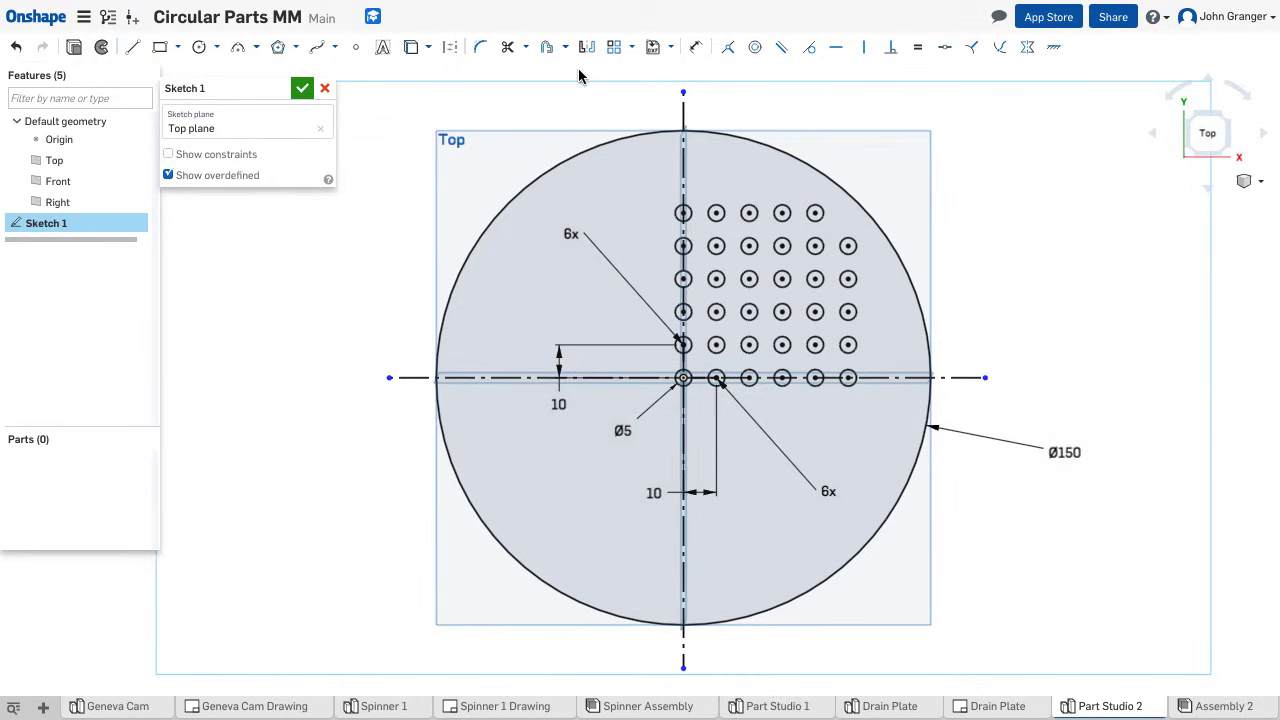
Mirror the quarter-grid holes across the vertical construction line into the other upper quadrant
{"action": "left_click", "coordinate": [584, 48]}
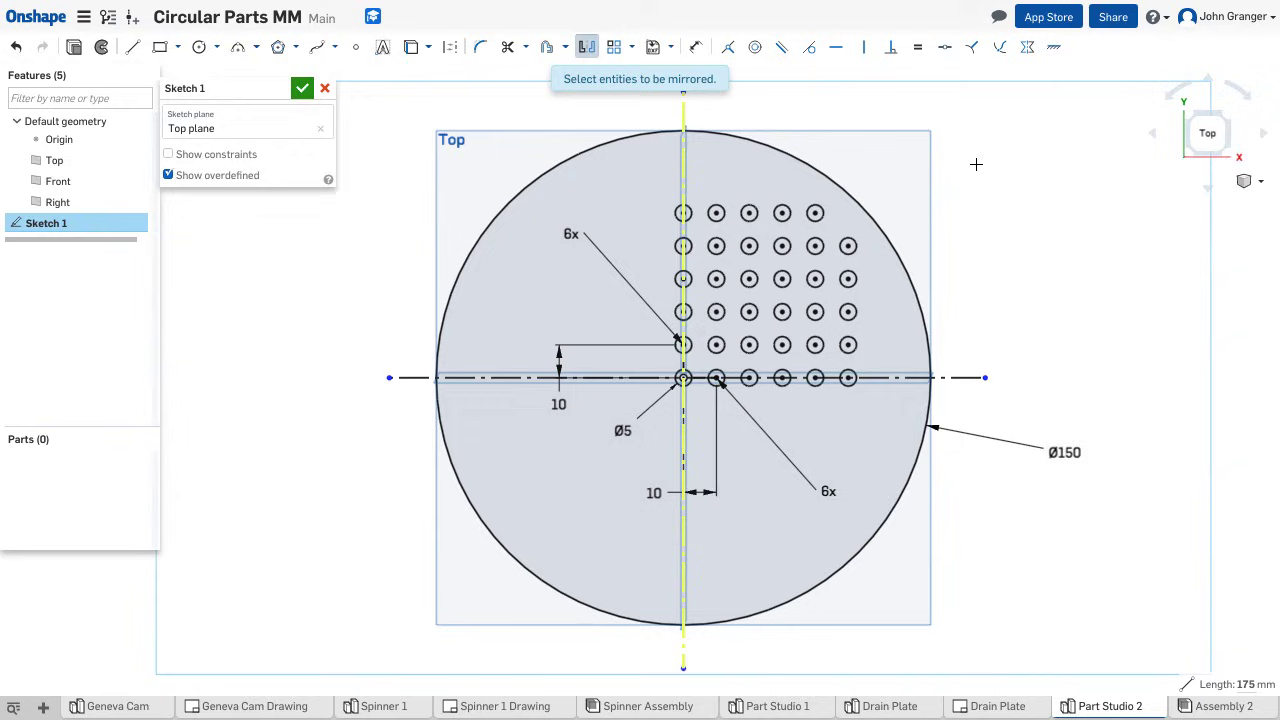
{"action": "mouse_move", "coordinate": [656, 146]}
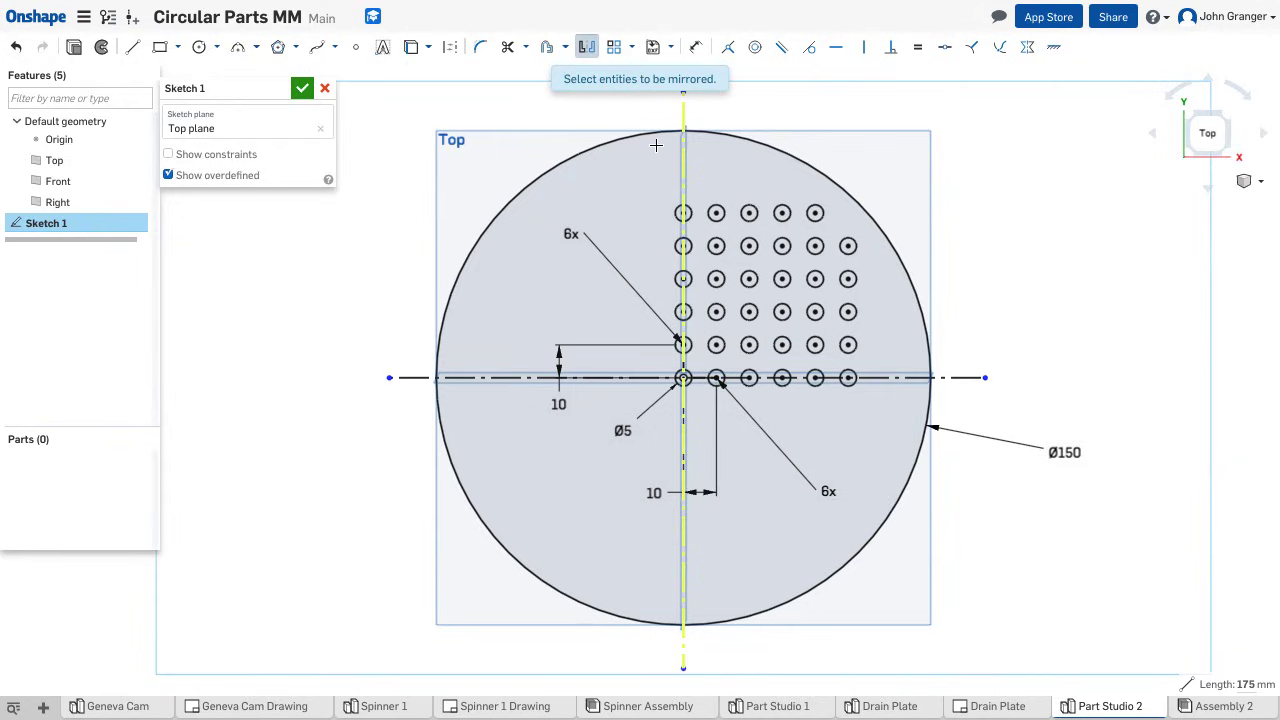
{"action": "mouse_move", "coordinate": [640, 164]}
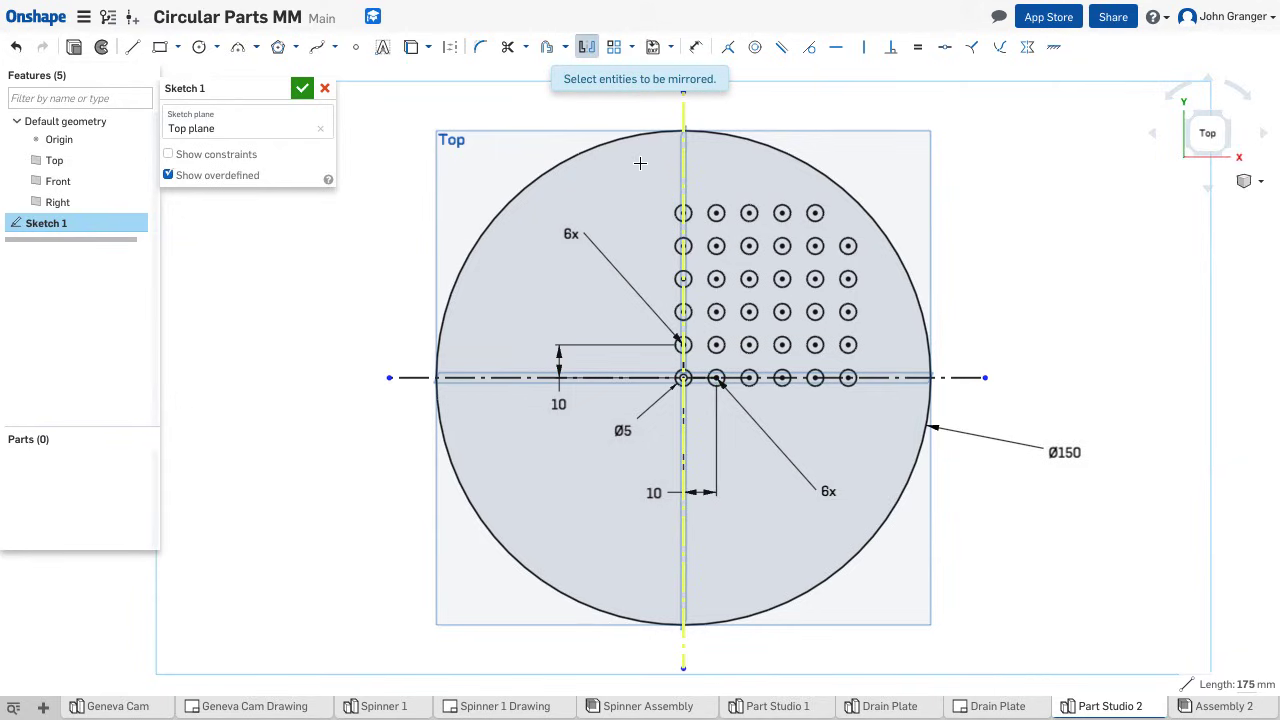
{"action": "left_click_drag", "start_coordinate": [640, 160], "coordinate": [872, 410]}
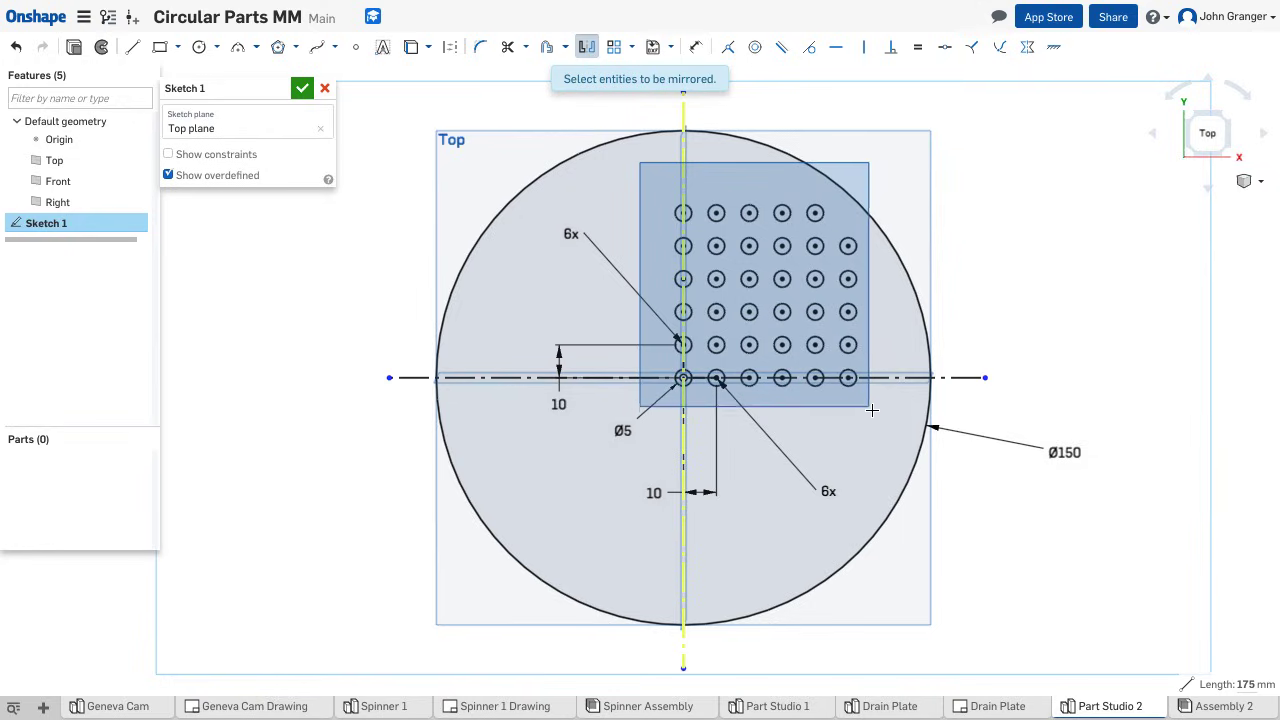
{"action": "mouse_move", "coordinate": [888, 412]}
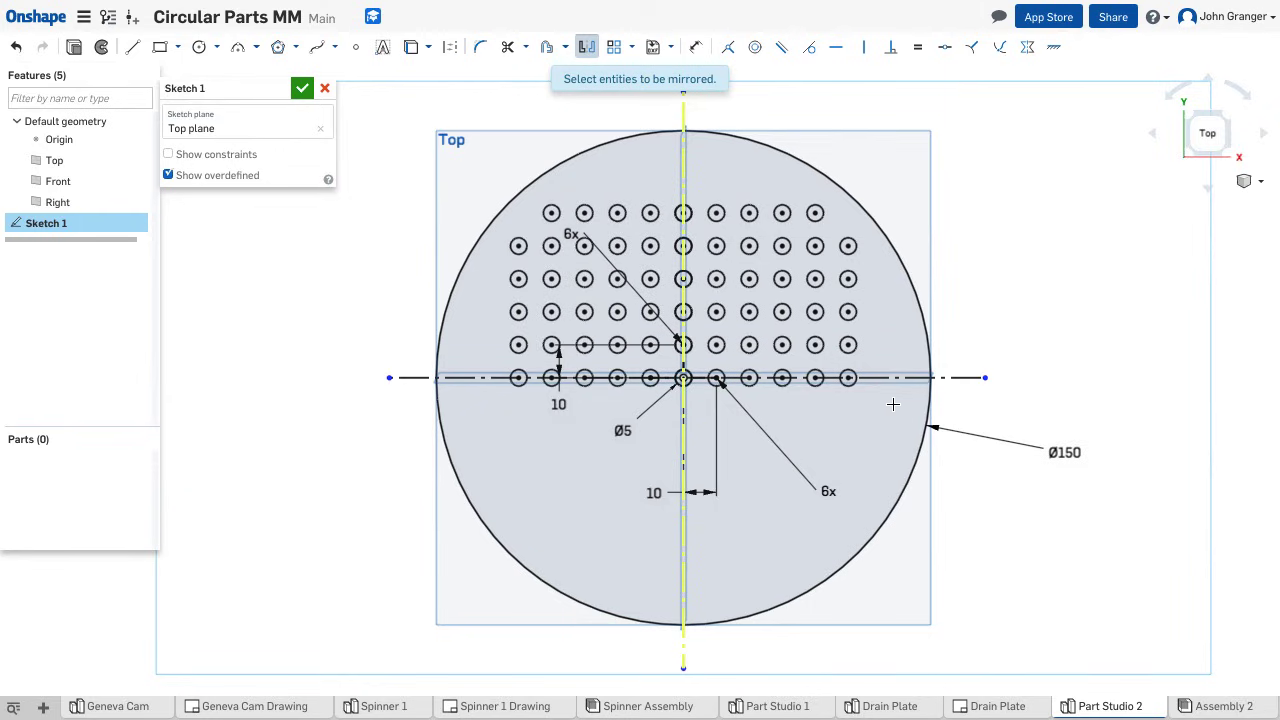
{"action": "mouse_move", "coordinate": [898, 380]}
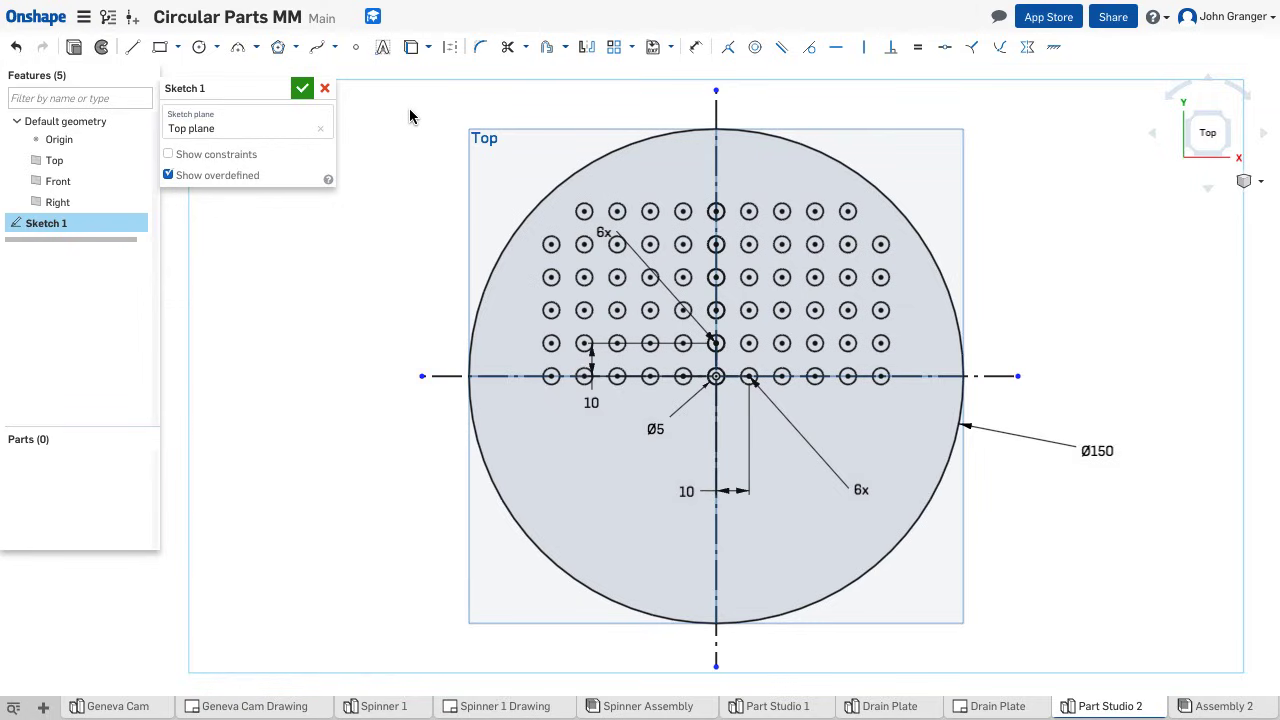
{"action": "mouse_move", "coordinate": [588, 48]}
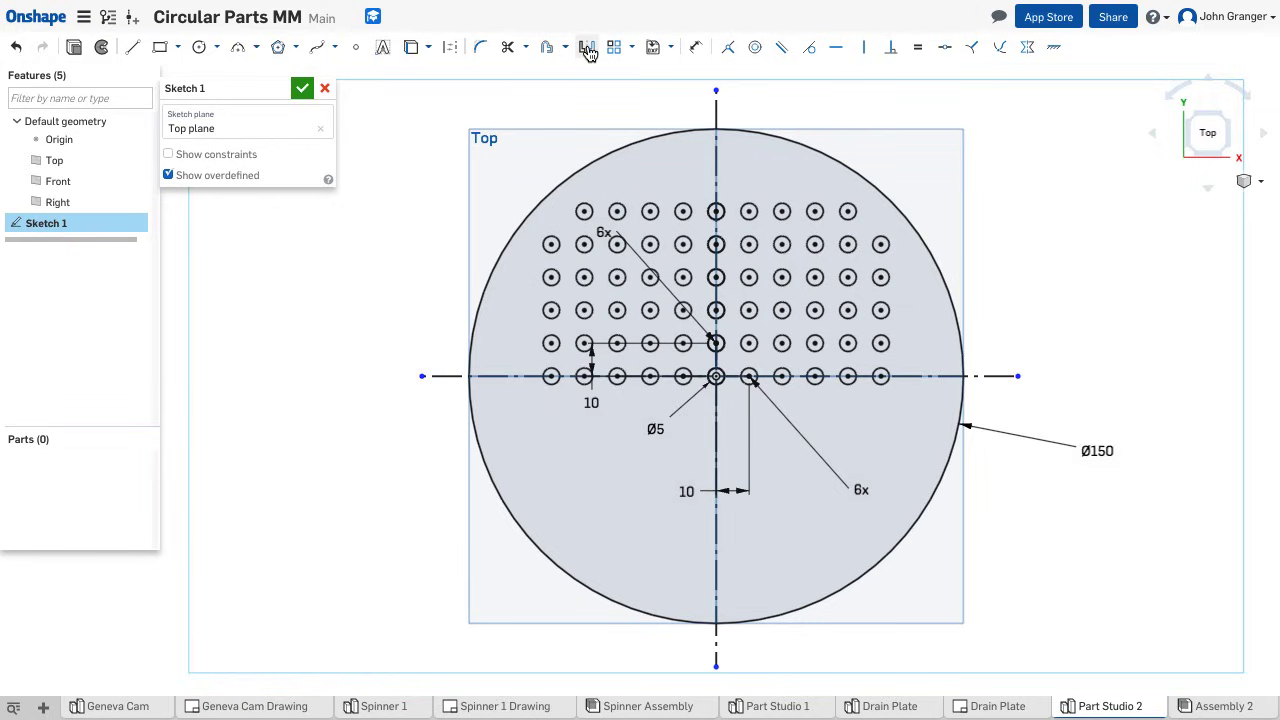
Mirror the upper holes across the horizontal construction line to fill the lower half
{"action": "left_click", "coordinate": [588, 48]}
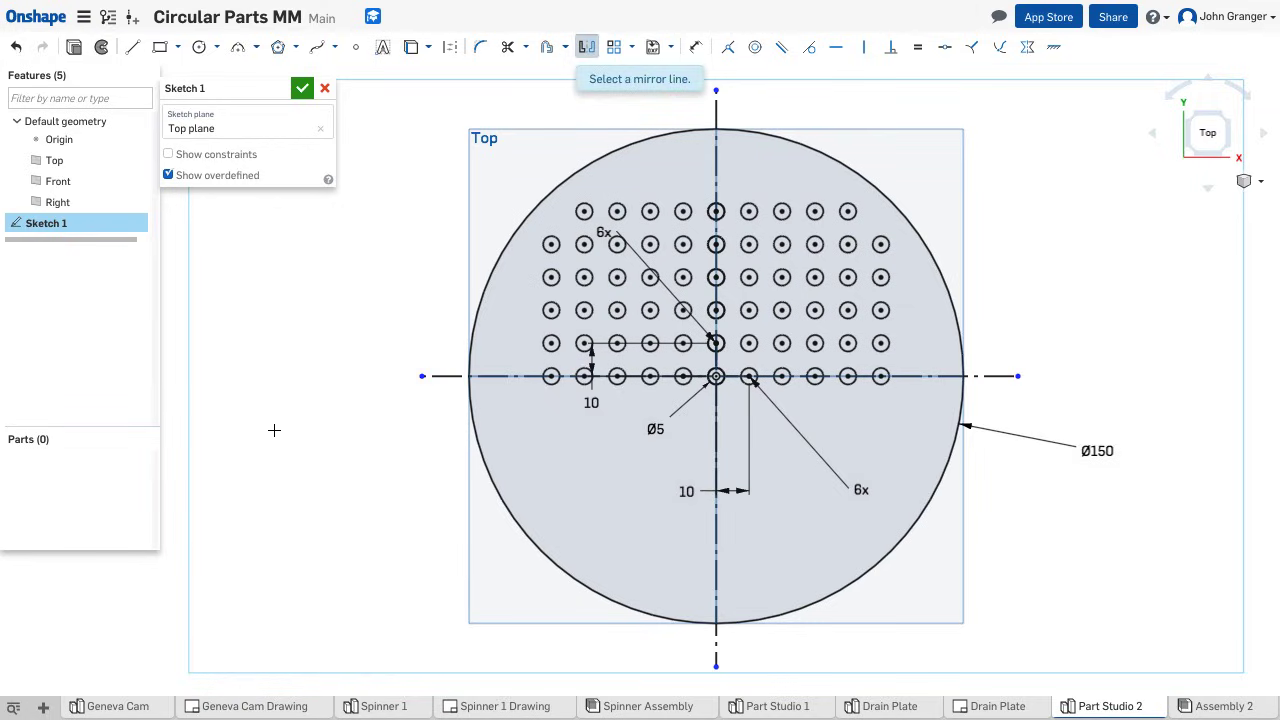
{"action": "left_click", "coordinate": [448, 376]}
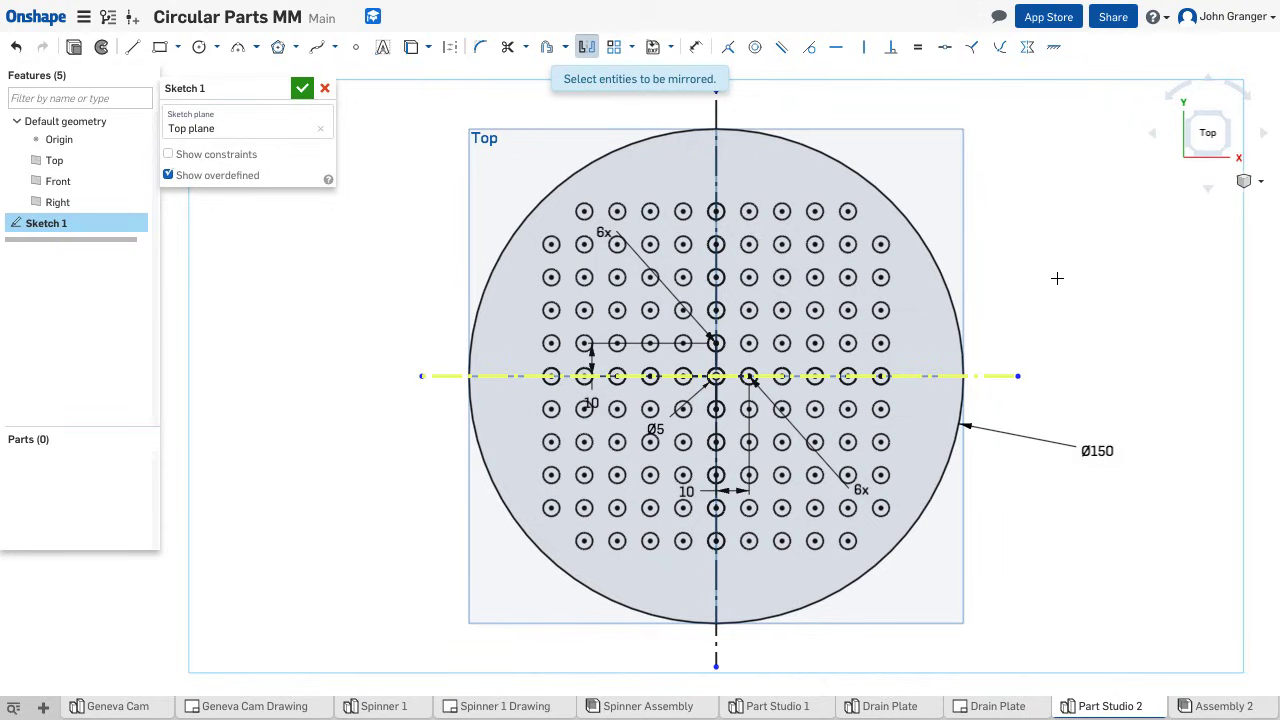
{"action": "right_click", "coordinate": [1056, 278]}
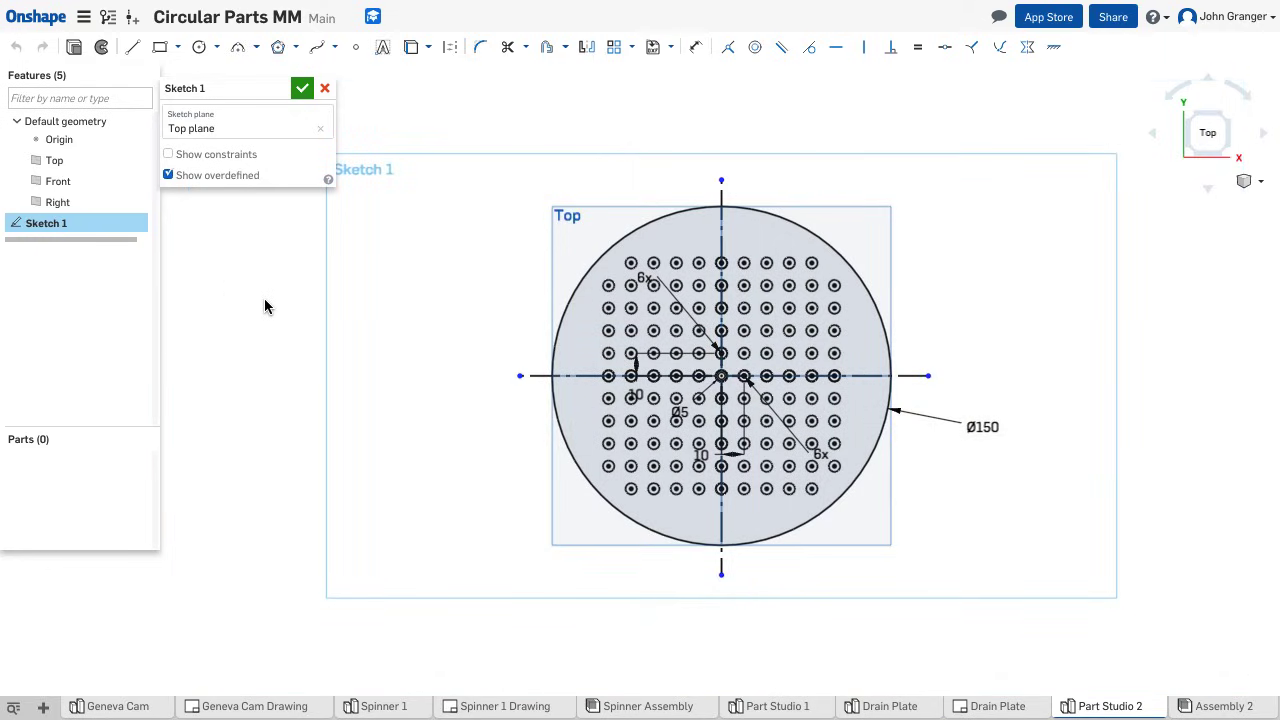
Accept Sketch 1 and switch the plate to an isometric view
{"action": "left_click", "coordinate": [302, 88]}
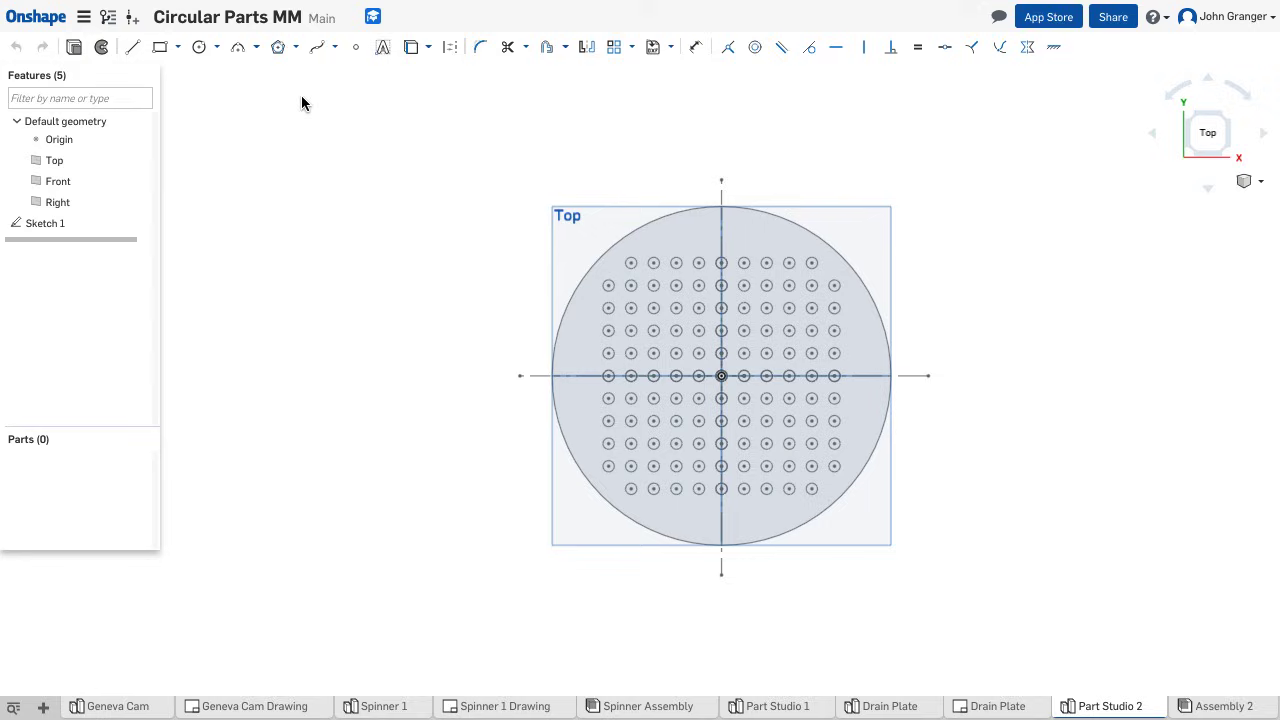
{"action": "right_click", "coordinate": [304, 104]}
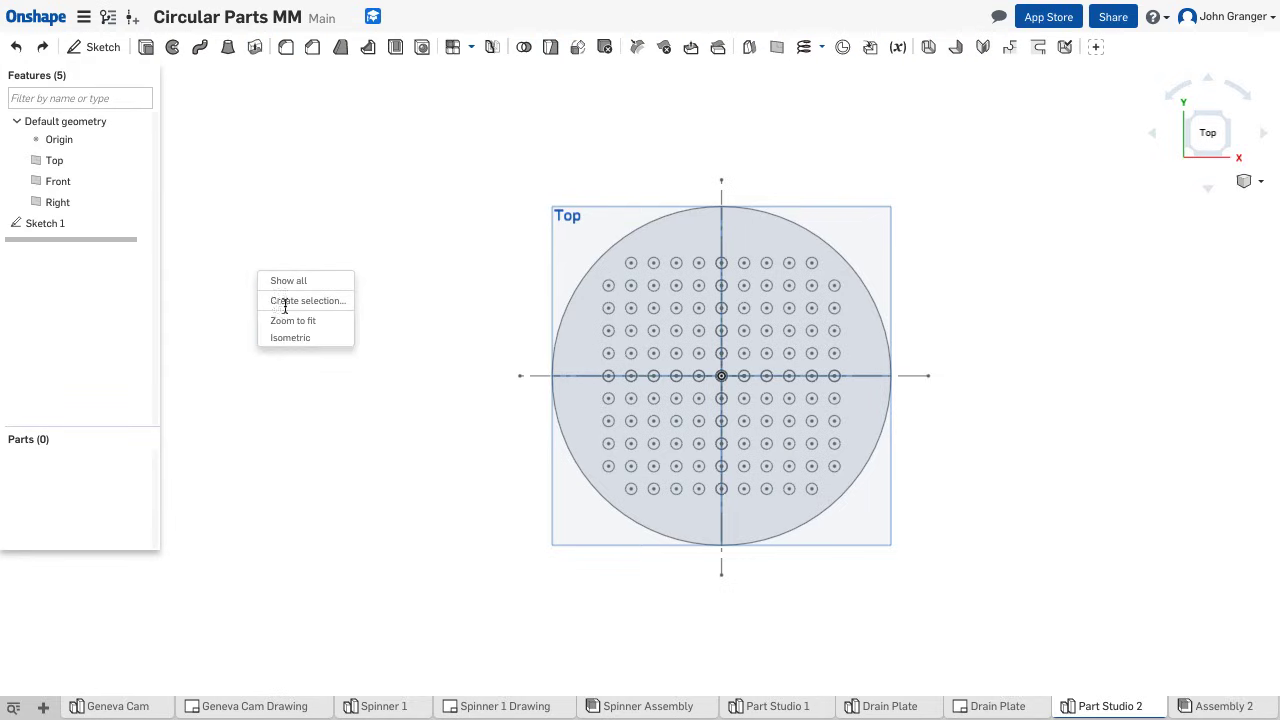
{"action": "left_click", "coordinate": [290, 336]}
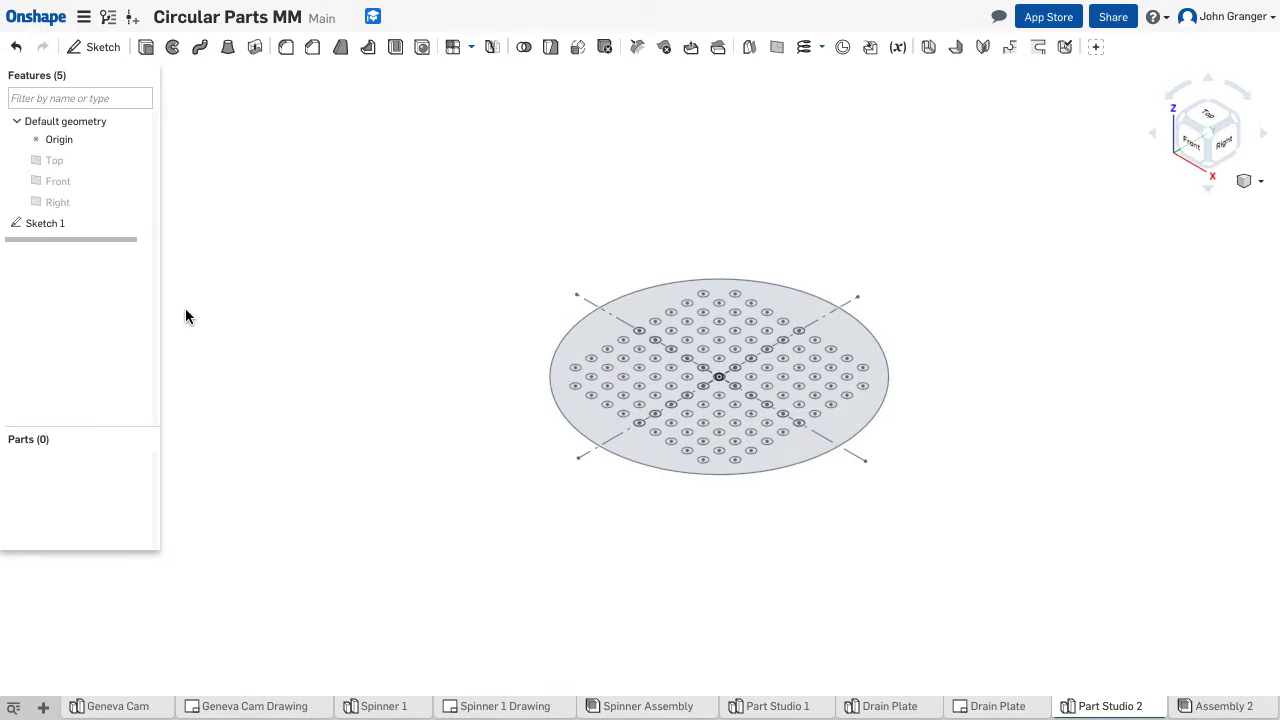
{"action": "mouse_move", "coordinate": [144, 48]}
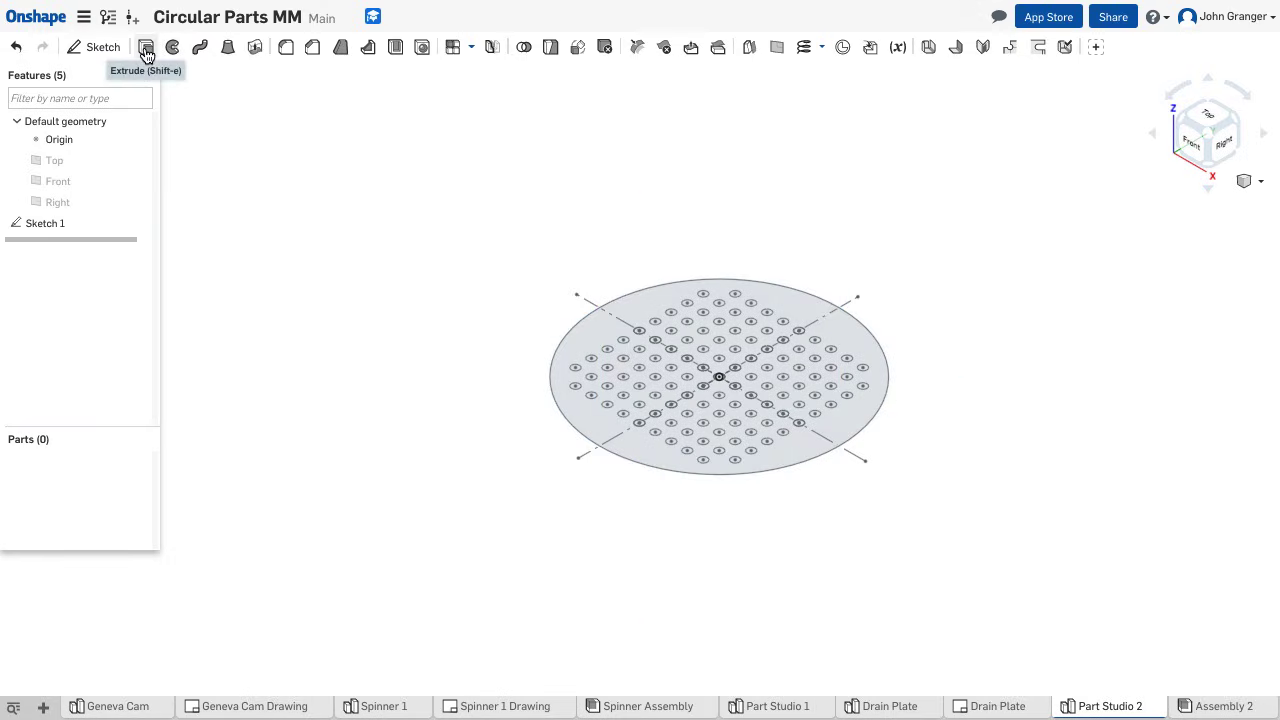
Extrude the sketch region 5 mm into solid Part 1 and fit it to the view
{"action": "left_click", "coordinate": [144, 48]}
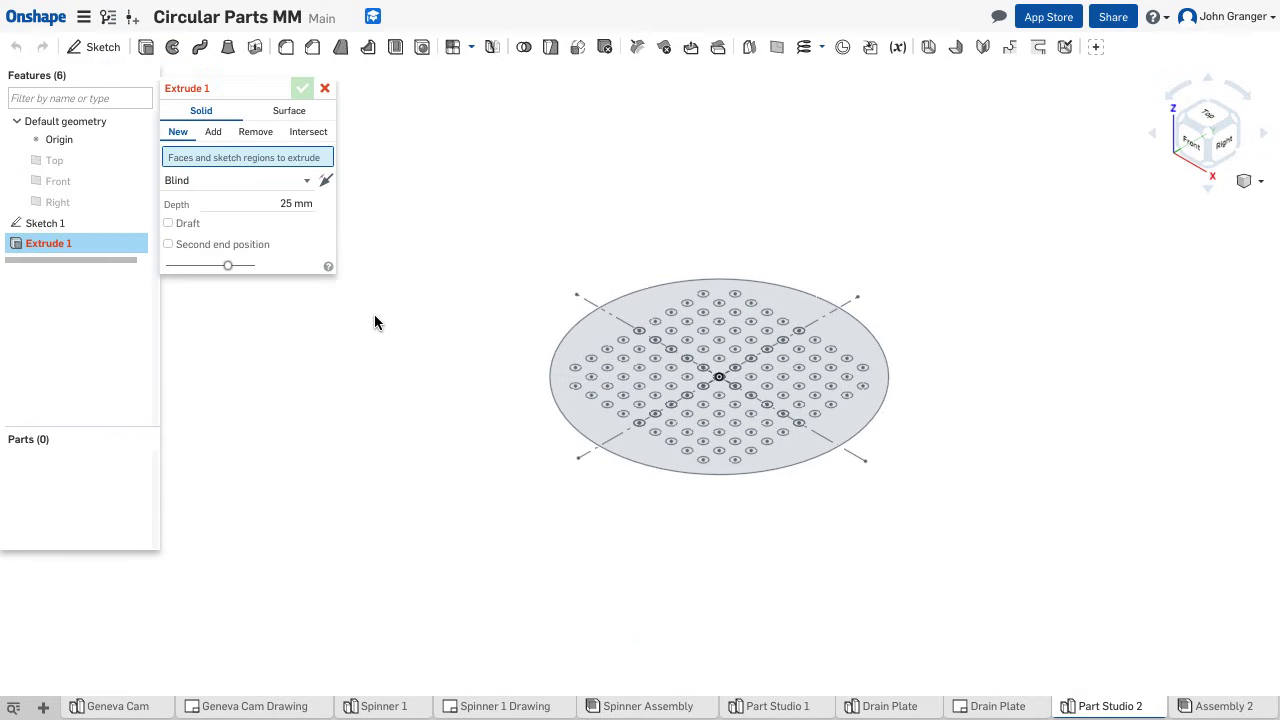
{"action": "mouse_move", "coordinate": [448, 284]}
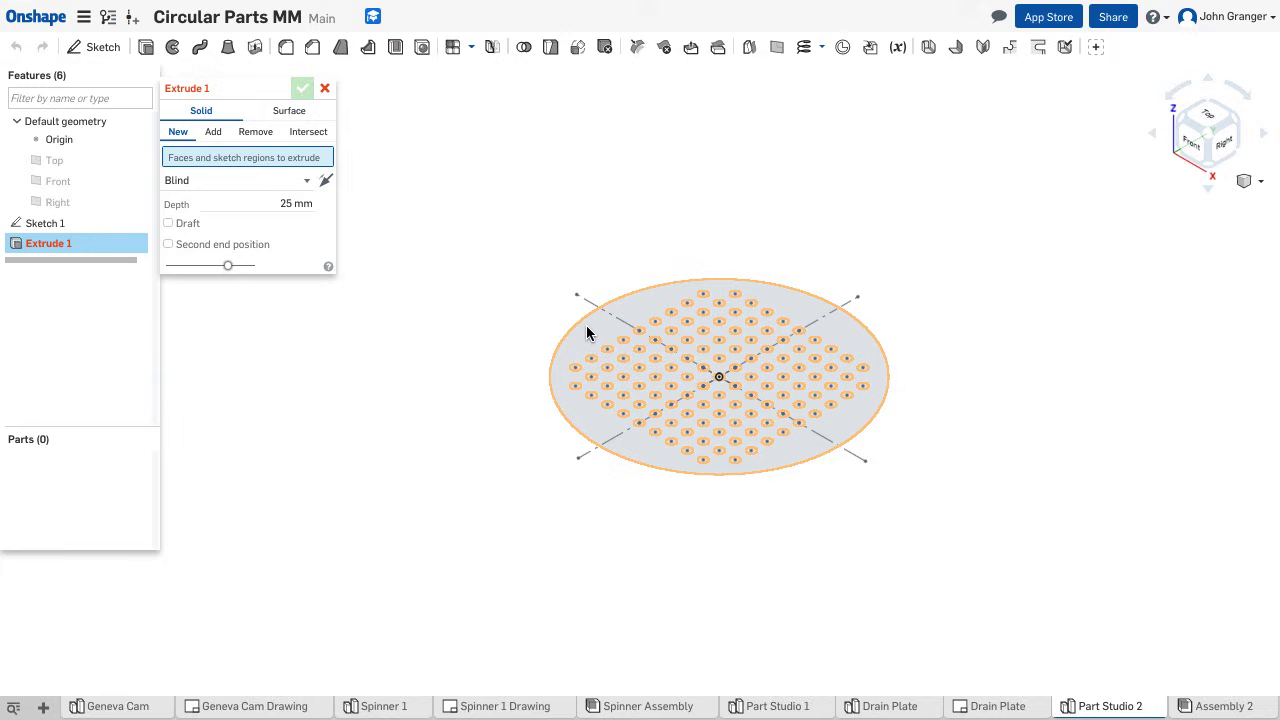
{"action": "left_click", "coordinate": [718, 376]}
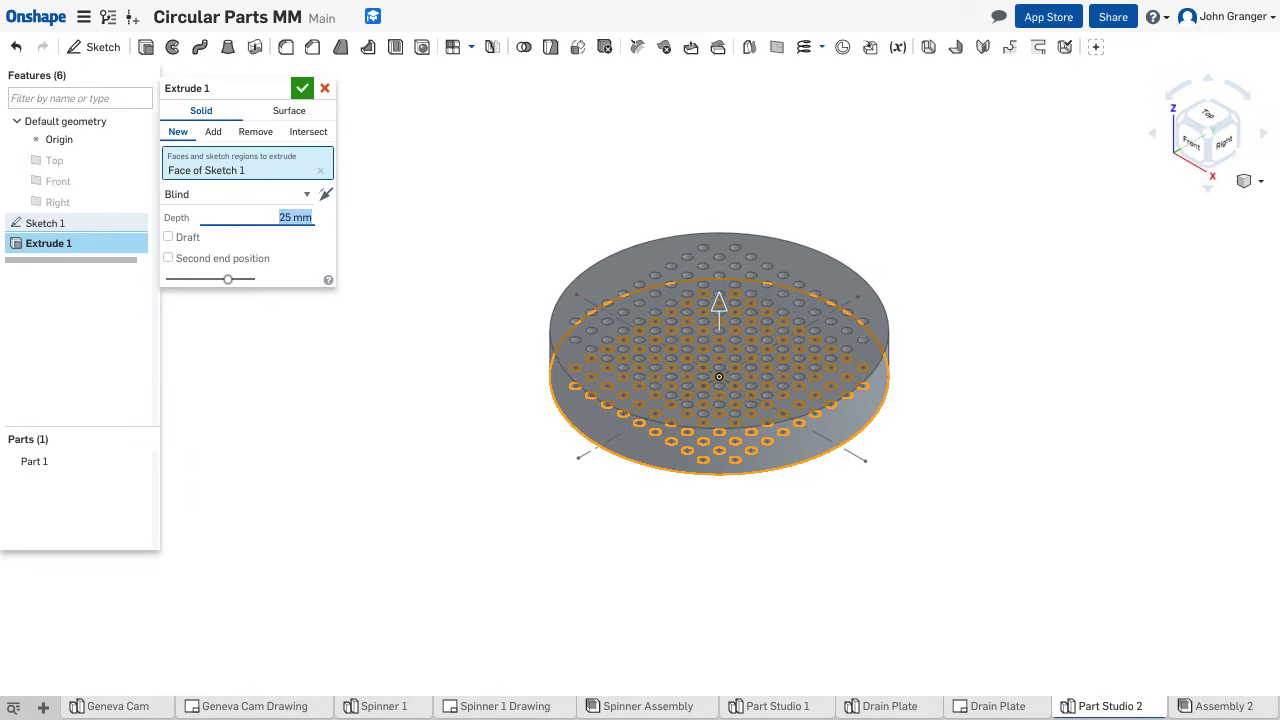
{"action": "type", "text": "5 mm"}
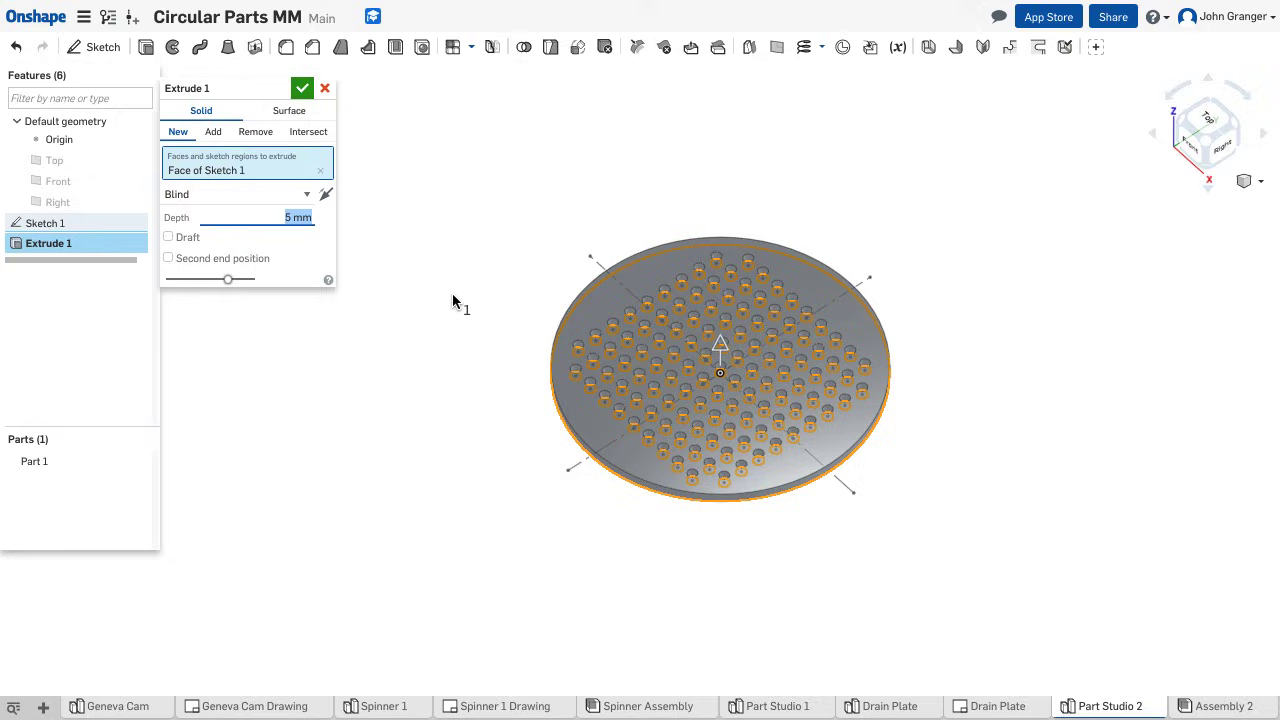
{"action": "left_click", "coordinate": [302, 88]}
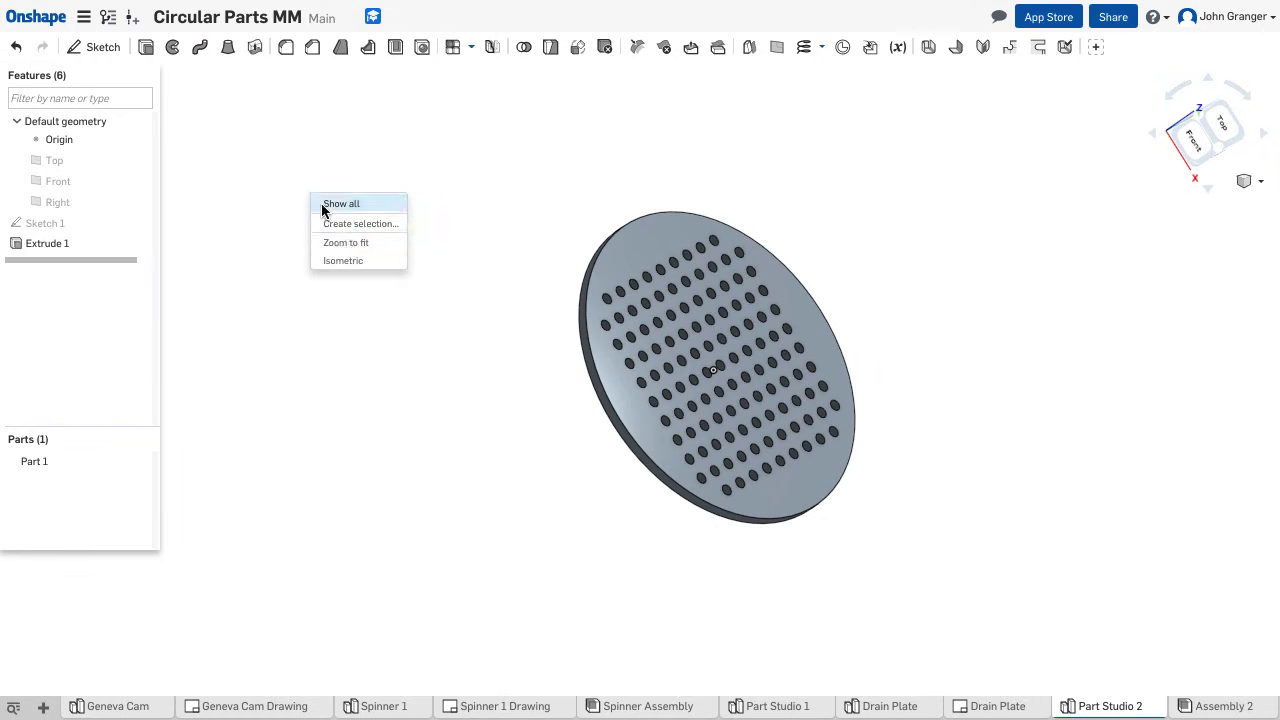
{"action": "left_click", "coordinate": [344, 260]}
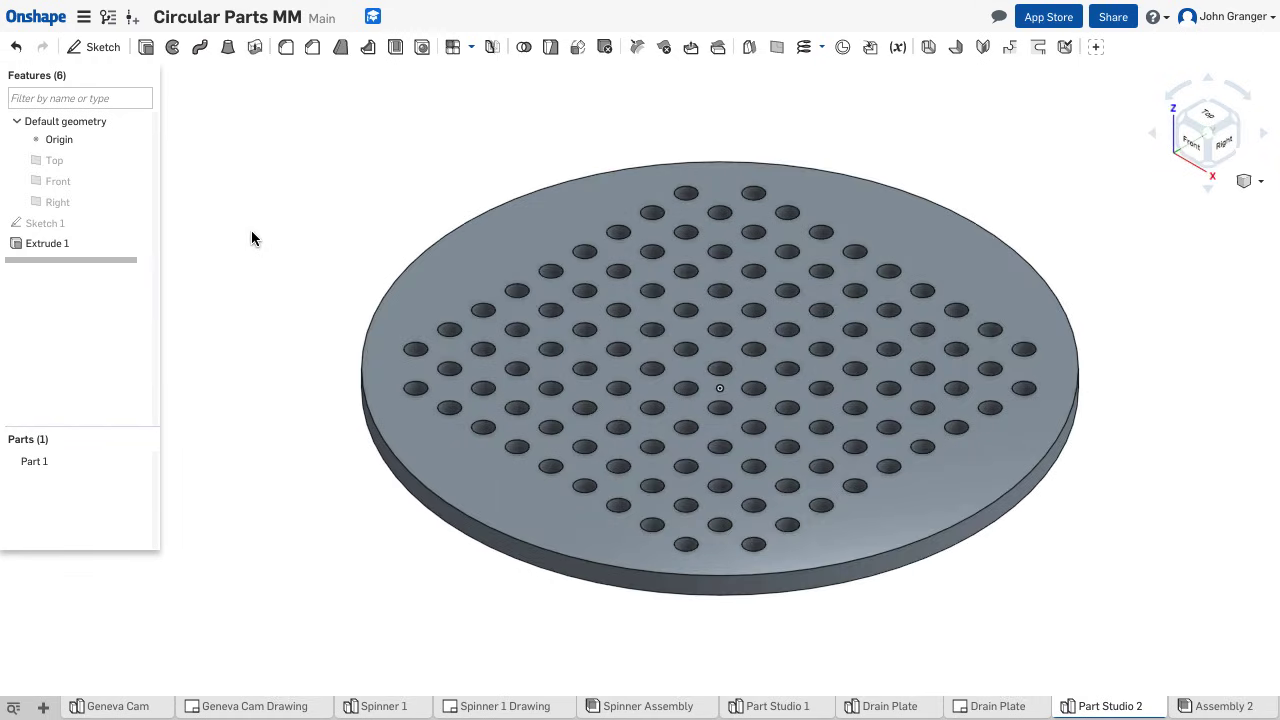